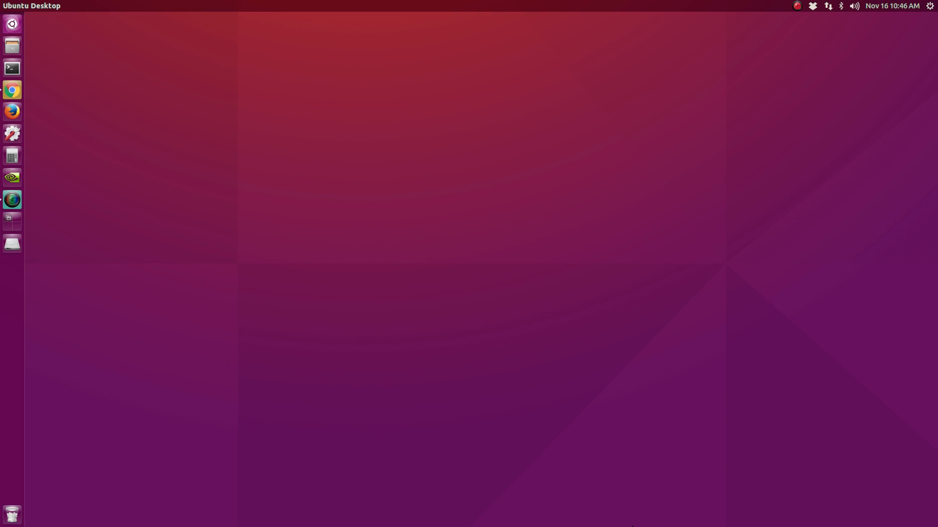
mouse_move(619, 285)
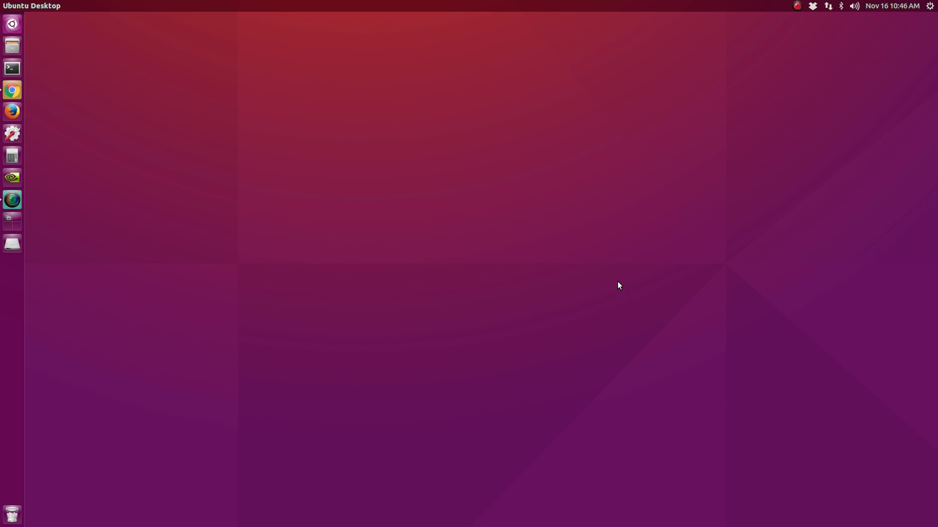
mouse_move(611, 262)
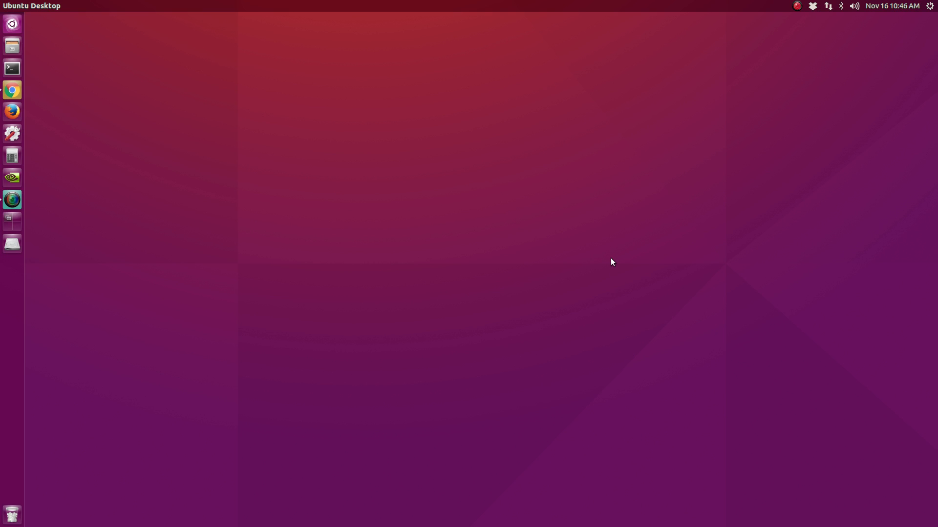
mouse_move(295, 288)
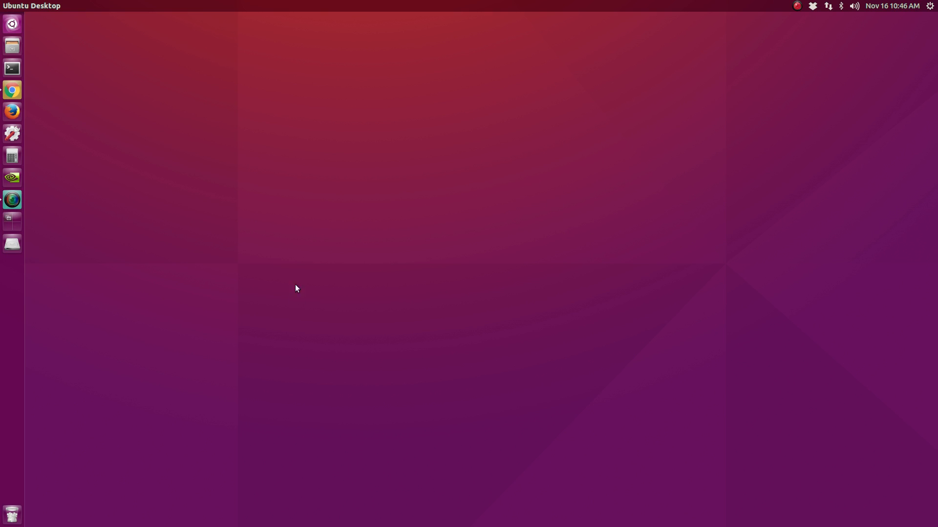
mouse_move(513, 345)
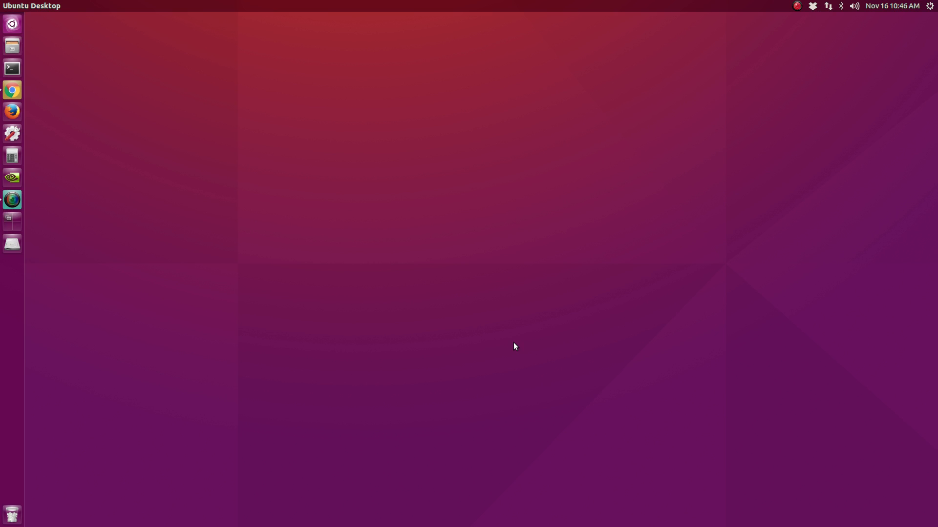
mouse_move(487, 305)
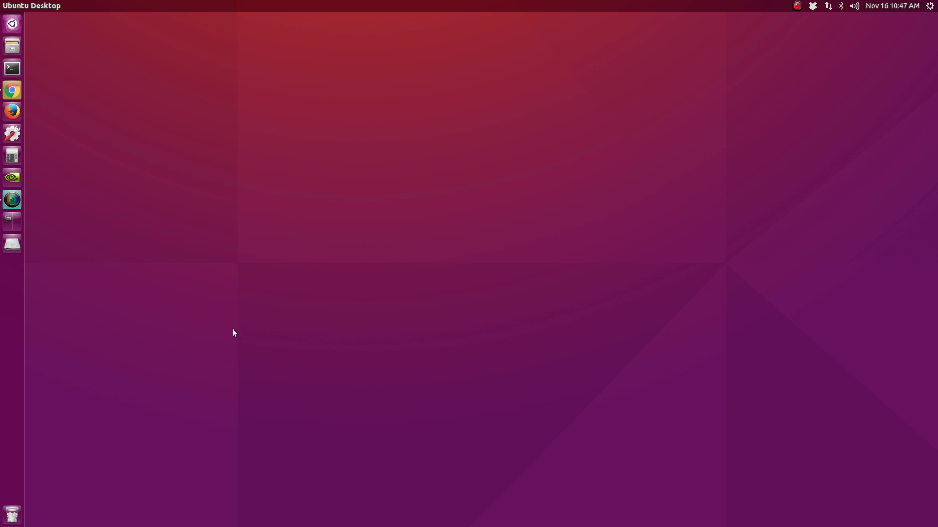
mouse_move(209, 289)
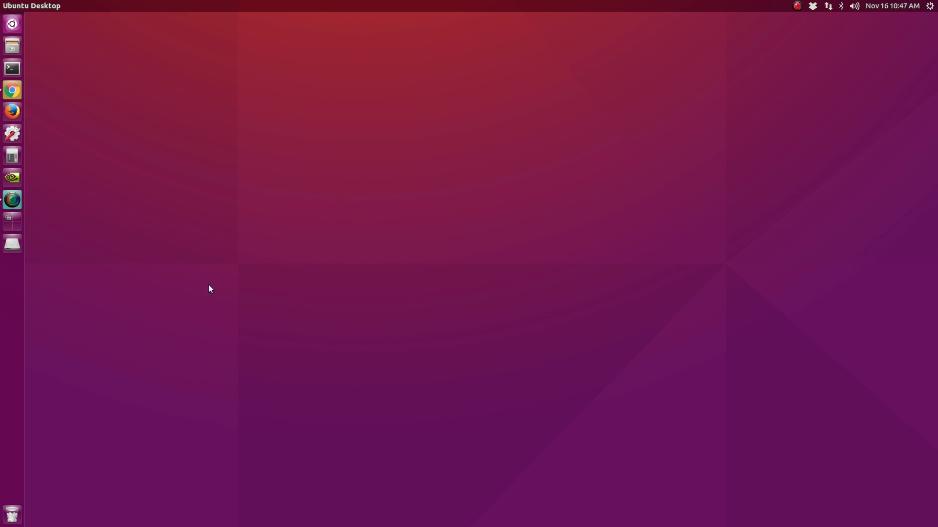
mouse_move(260, 311)
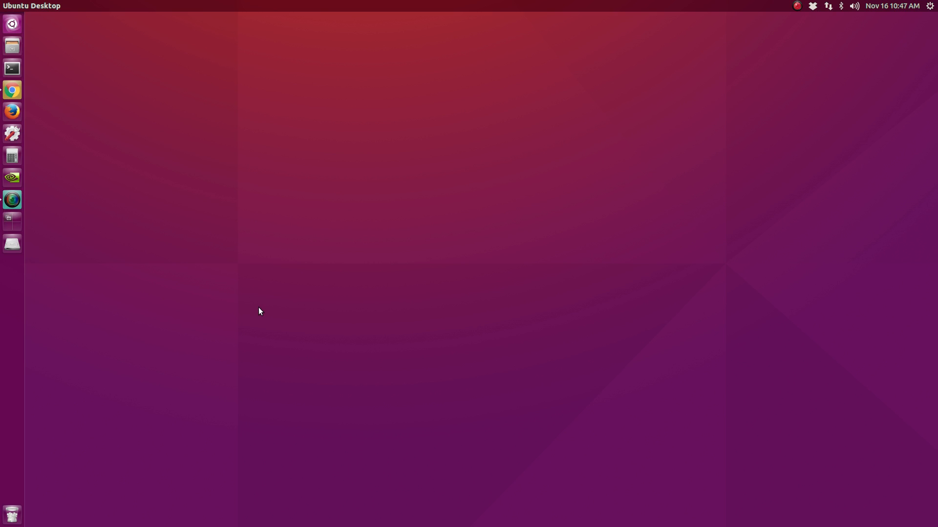
mouse_move(151, 111)
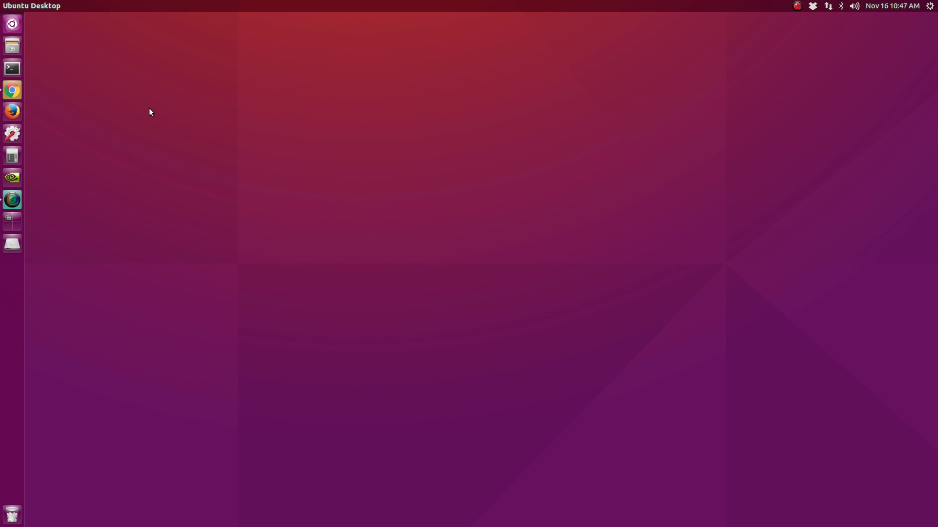
mouse_move(142, 313)
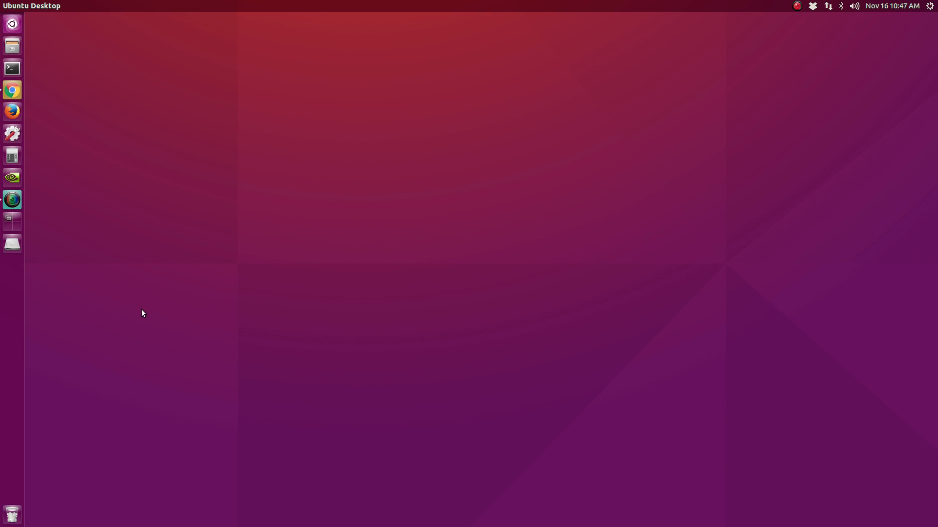
mouse_move(166, 311)
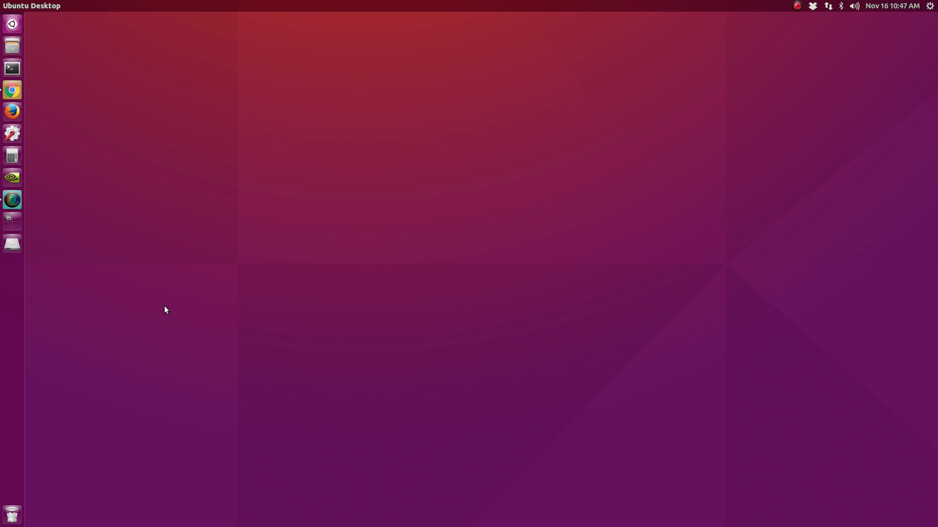
mouse_move(121, 199)
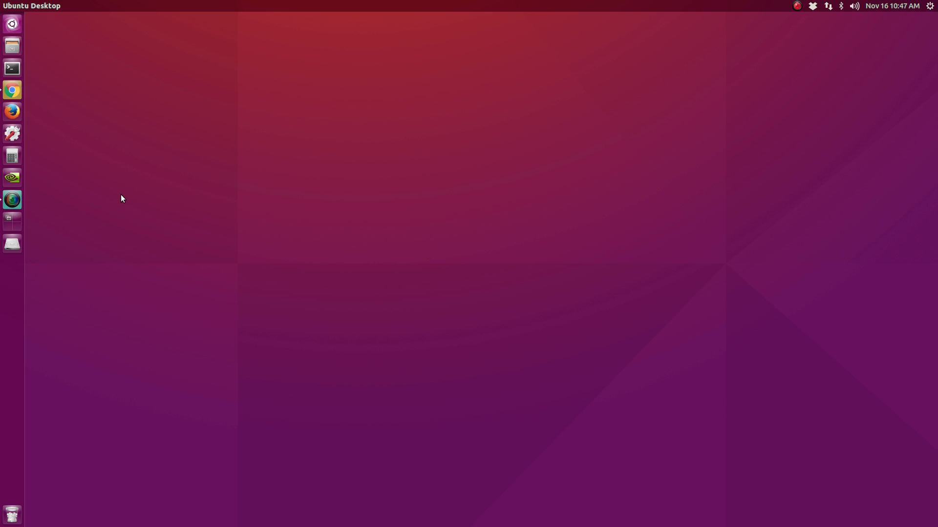
mouse_move(107, 120)
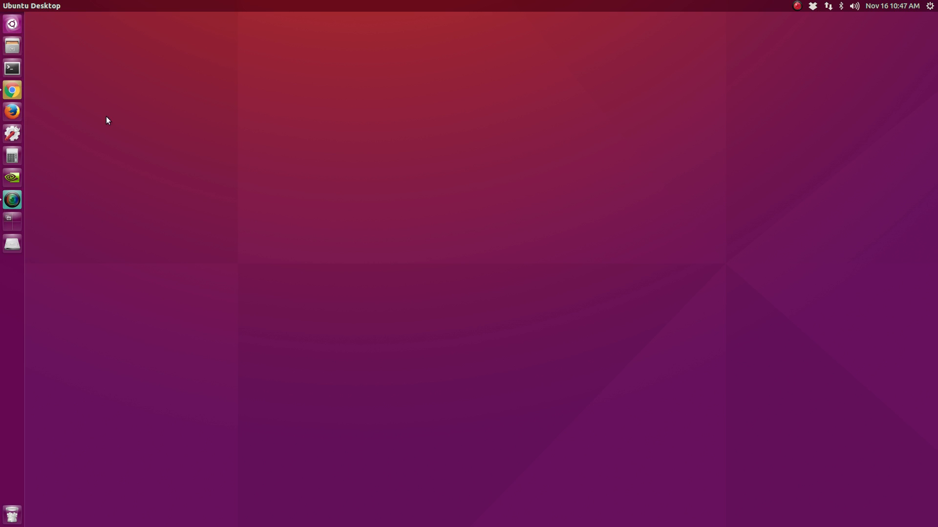
mouse_move(134, 262)
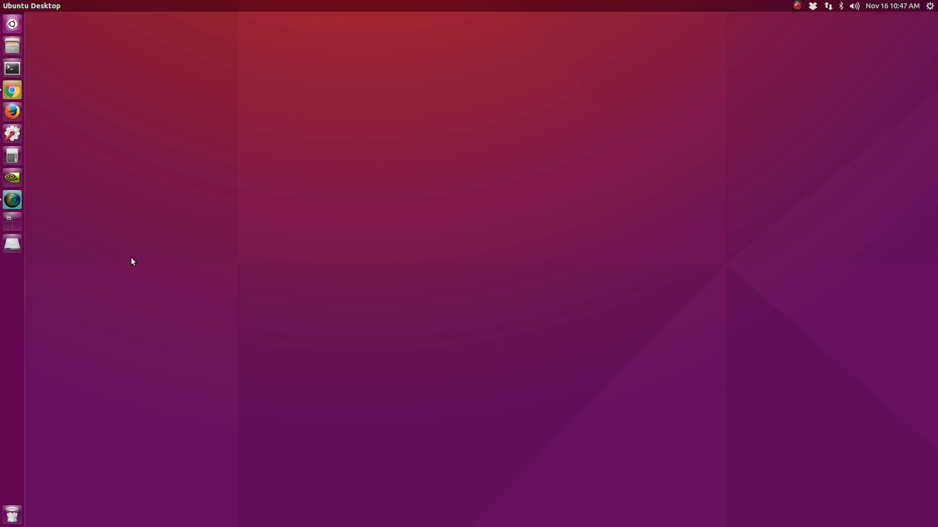
mouse_move(132, 243)
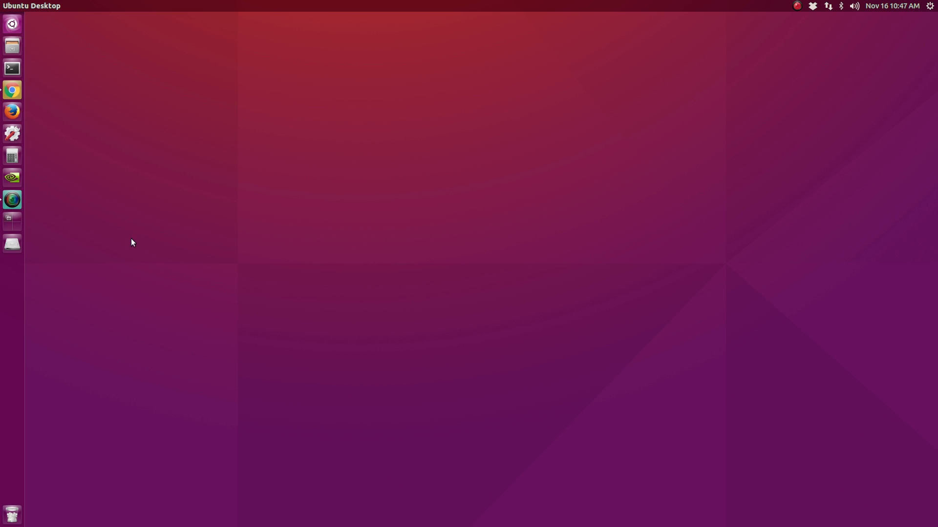
mouse_move(79, 86)
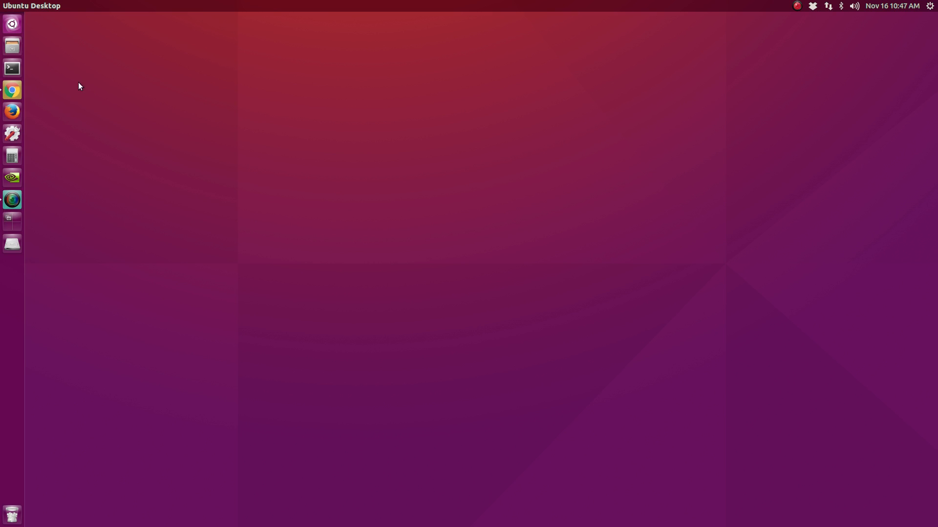
Bring Chrome's release notes page forward and scroll down to the Ubuntu Desktop section.
left_click(12, 89)
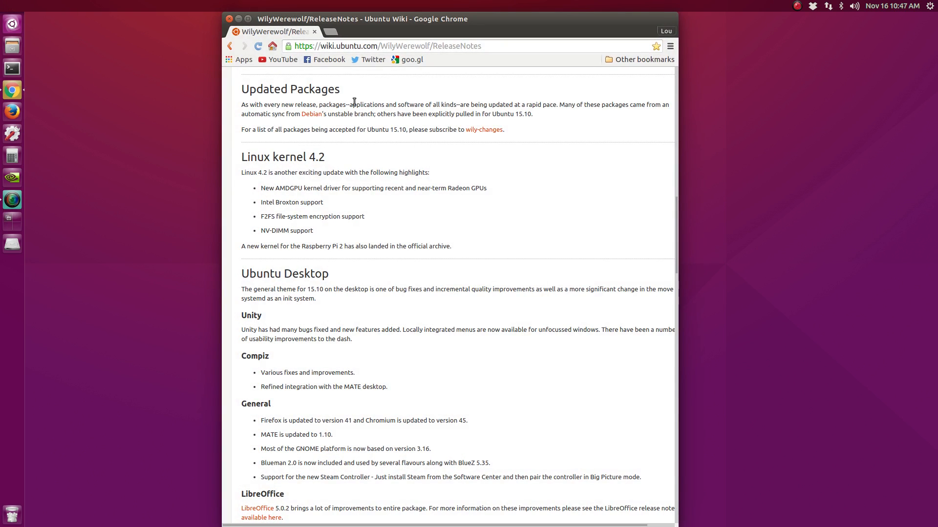
mouse_move(531, 201)
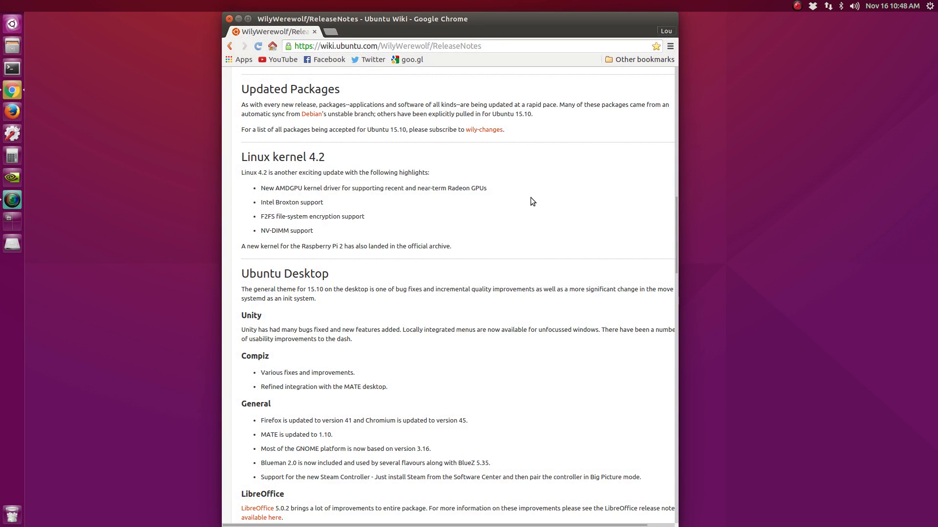
mouse_move(536, 197)
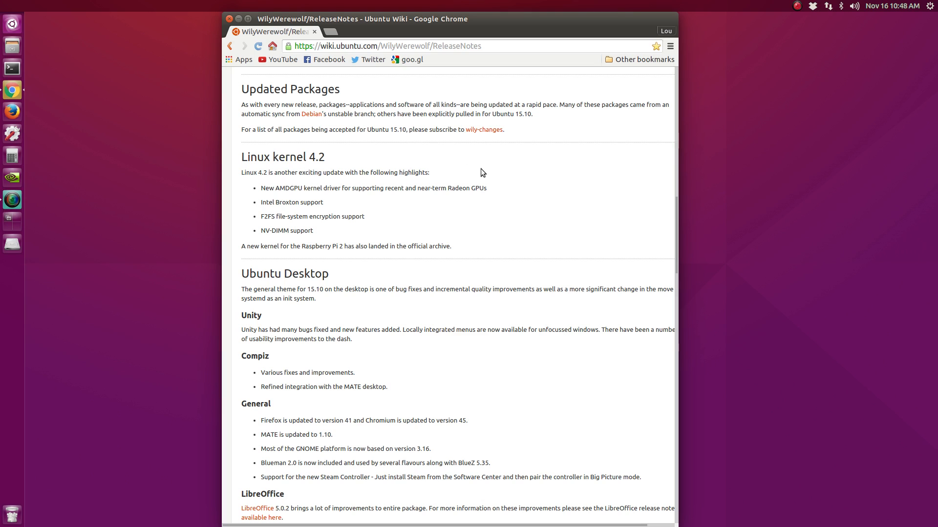
mouse_move(512, 194)
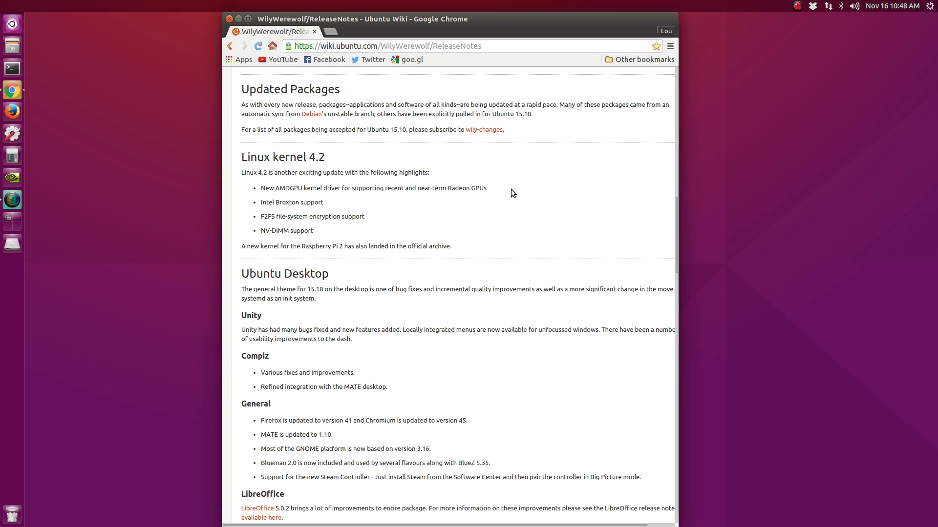
scroll("down", 3)
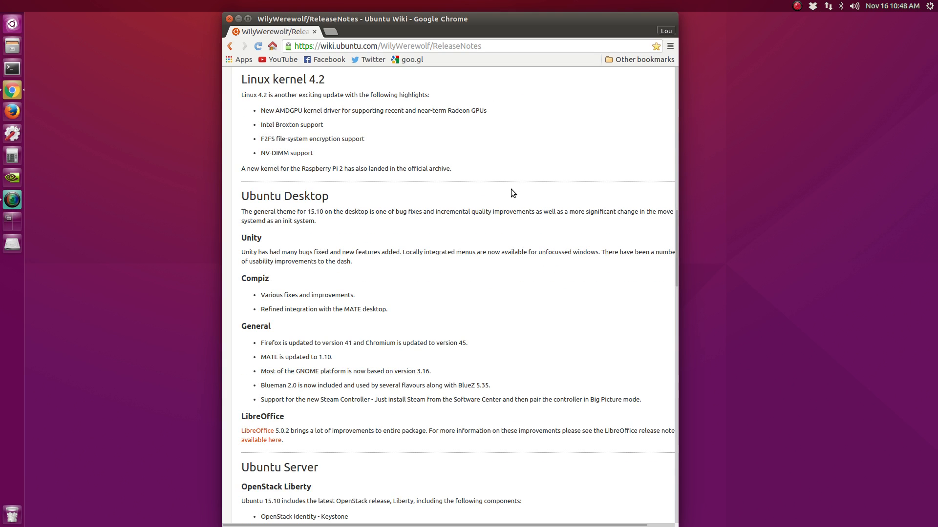
scroll("down", 3)
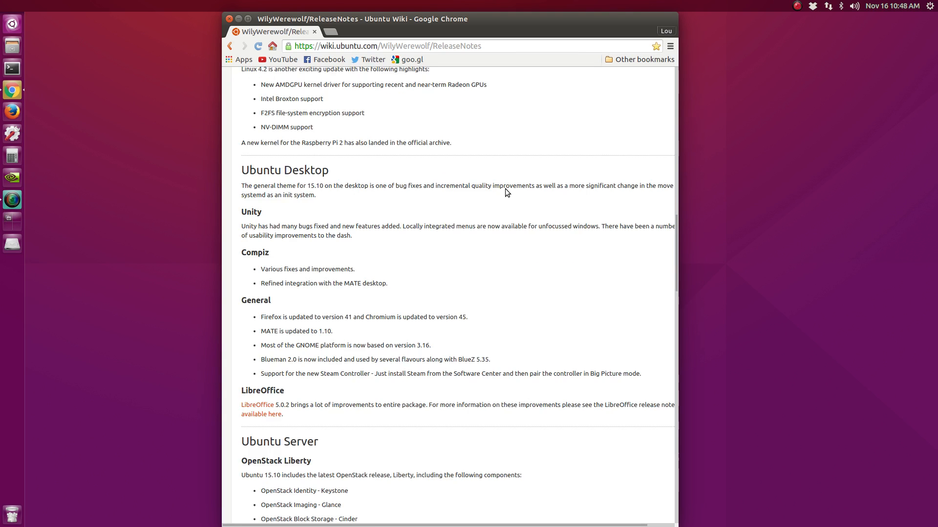
scroll("down", 3)
type("unit")
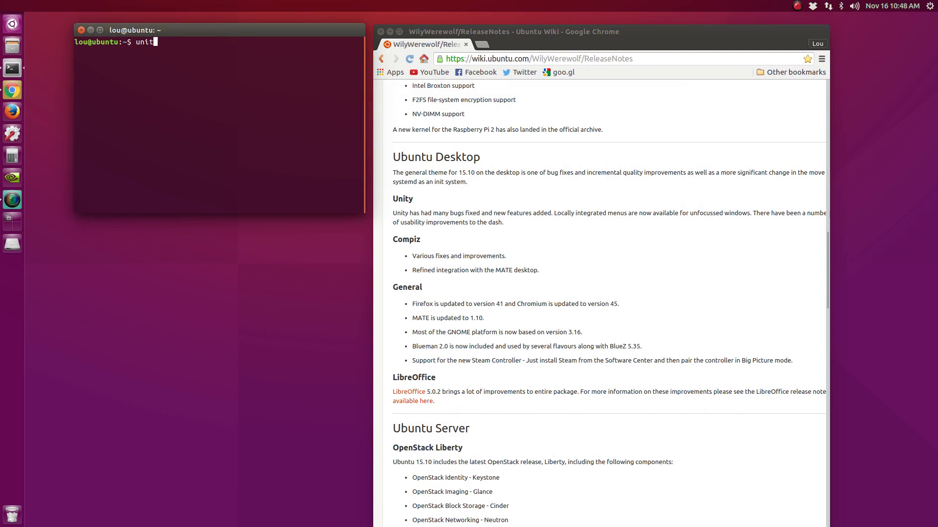
Run unity --version in the terminal, reporting Unity 7.3.2.
type("y")
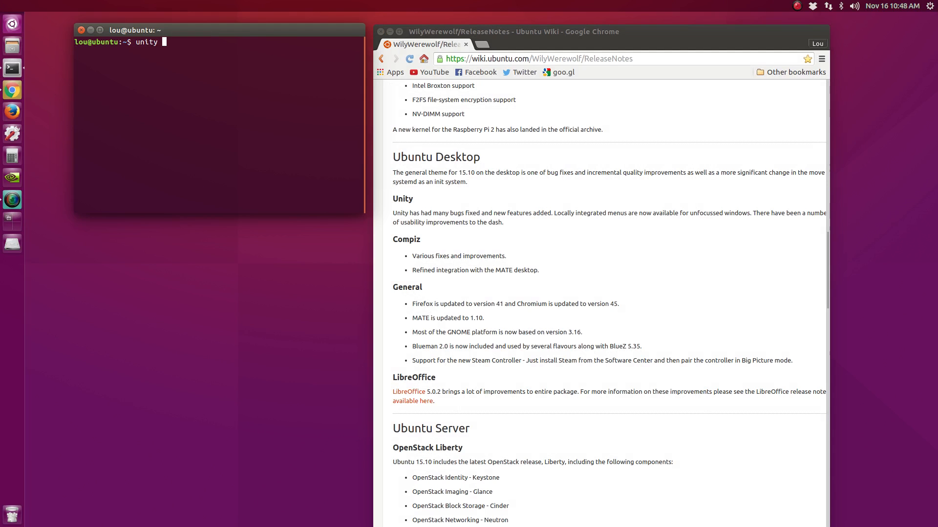
type("--version")
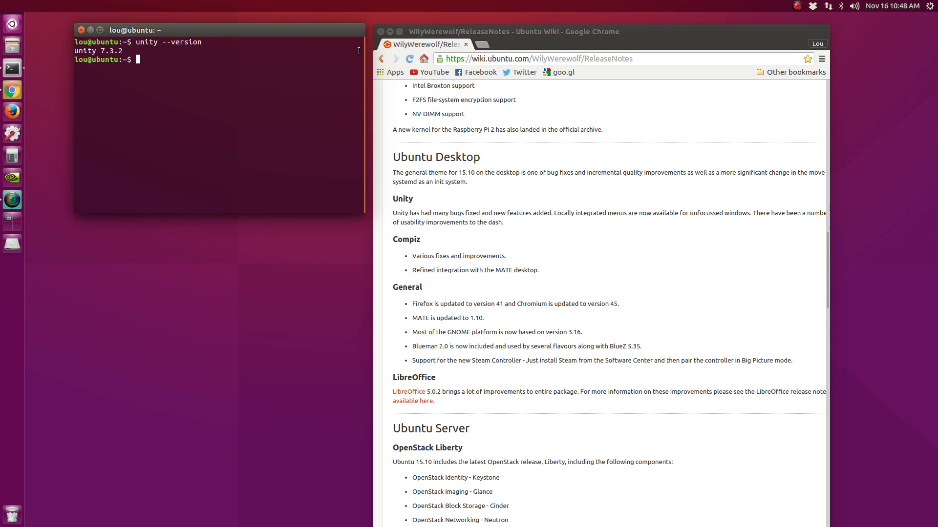
Scroll through the rest of the WilyWerewolf release notes, then close the Chrome window.
scroll("down", 3)
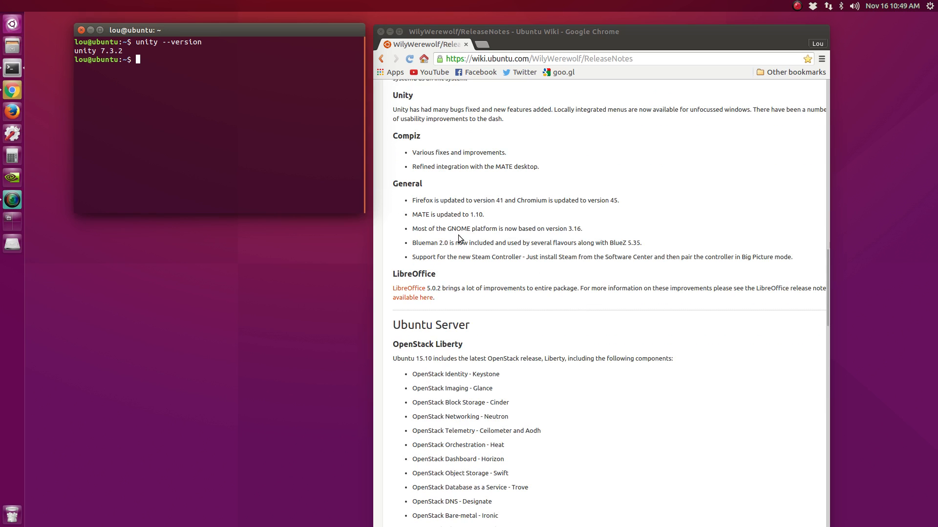
mouse_move(526, 214)
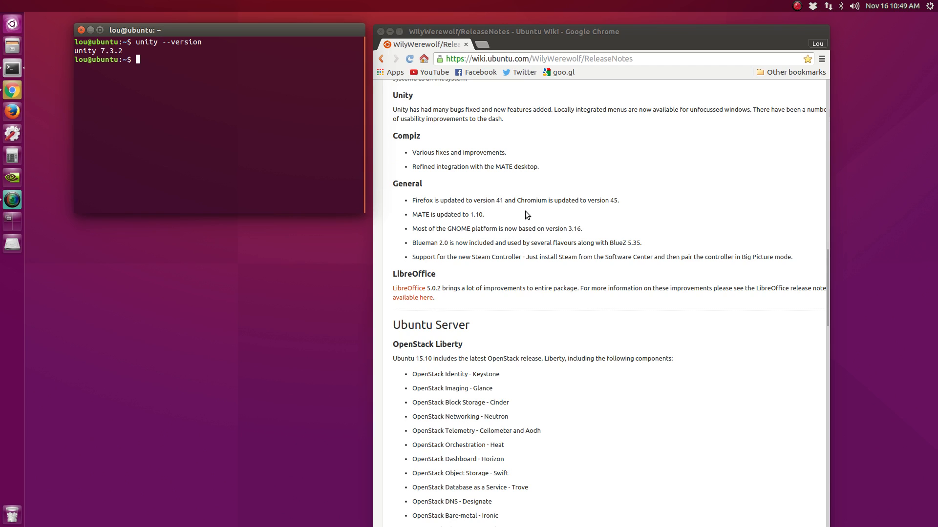
mouse_move(567, 217)
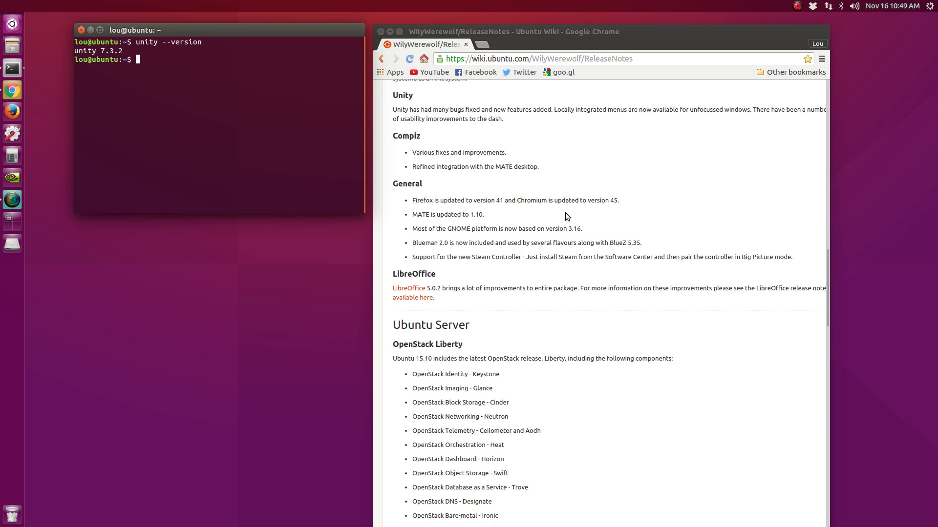
mouse_move(559, 217)
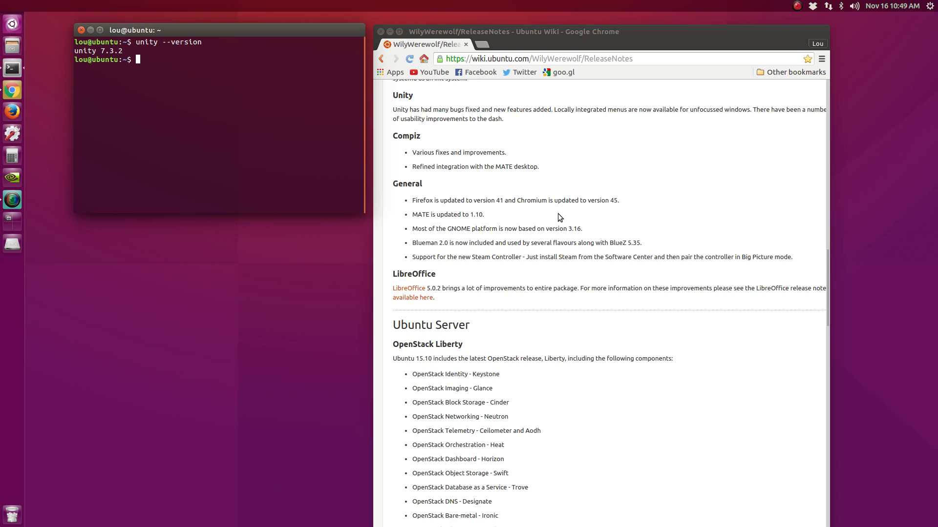
scroll("down", 3)
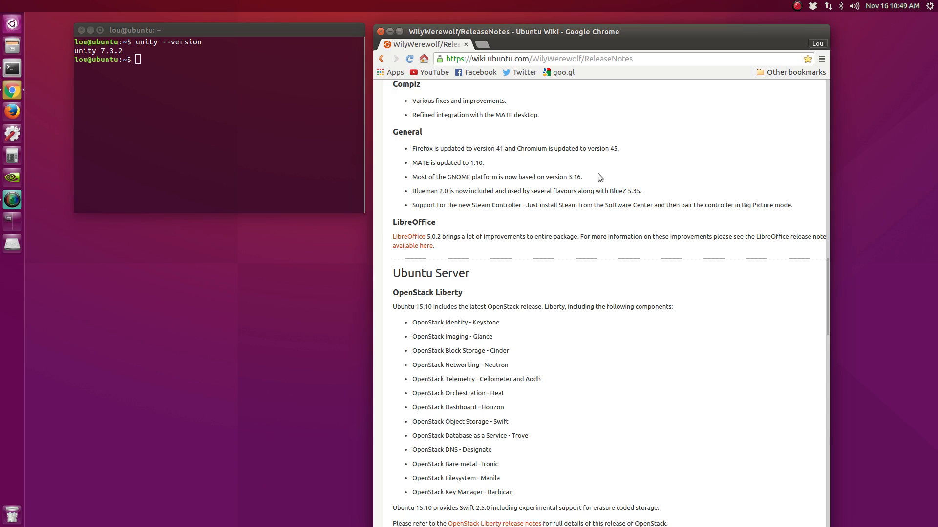
mouse_move(577, 187)
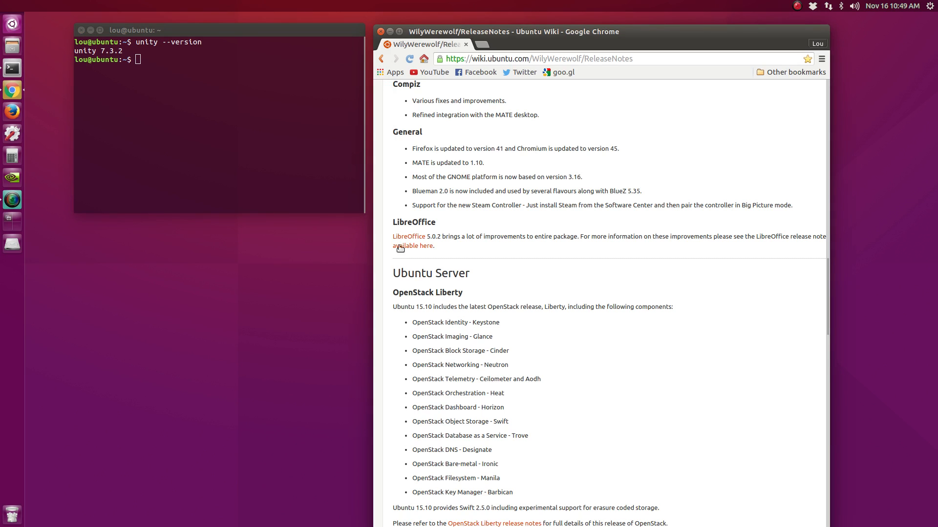
mouse_move(472, 214)
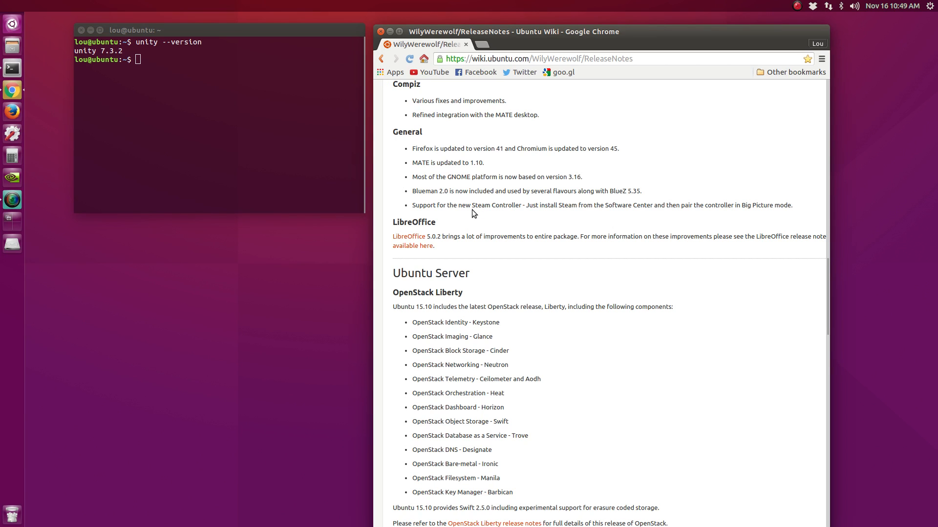
mouse_move(521, 214)
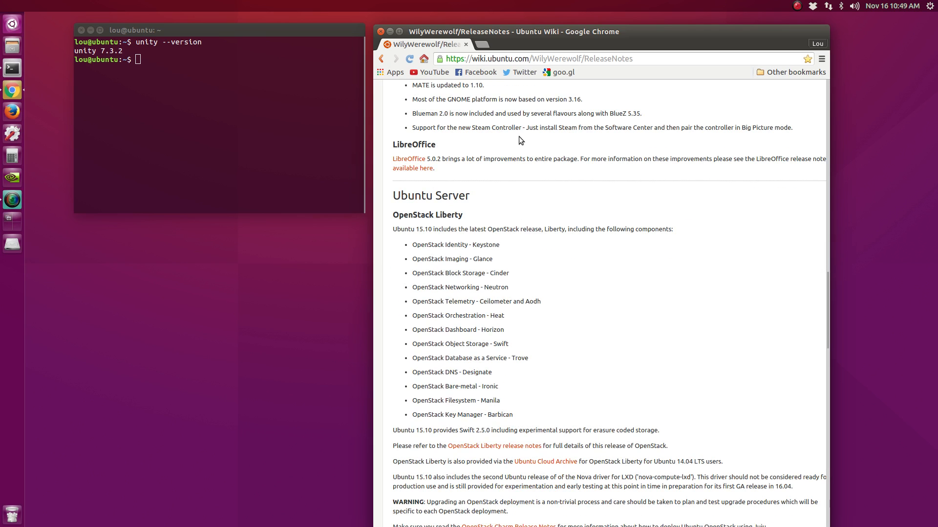
mouse_move(539, 213)
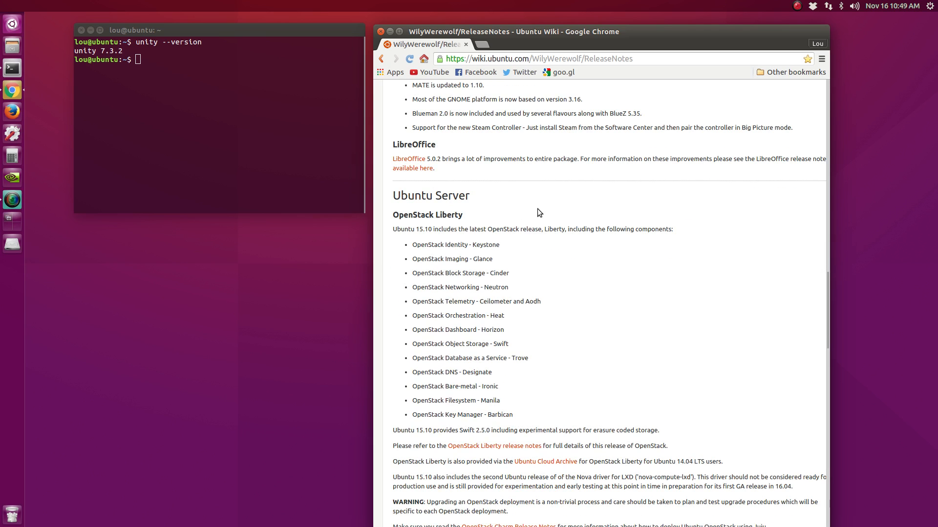
scroll("down", 3)
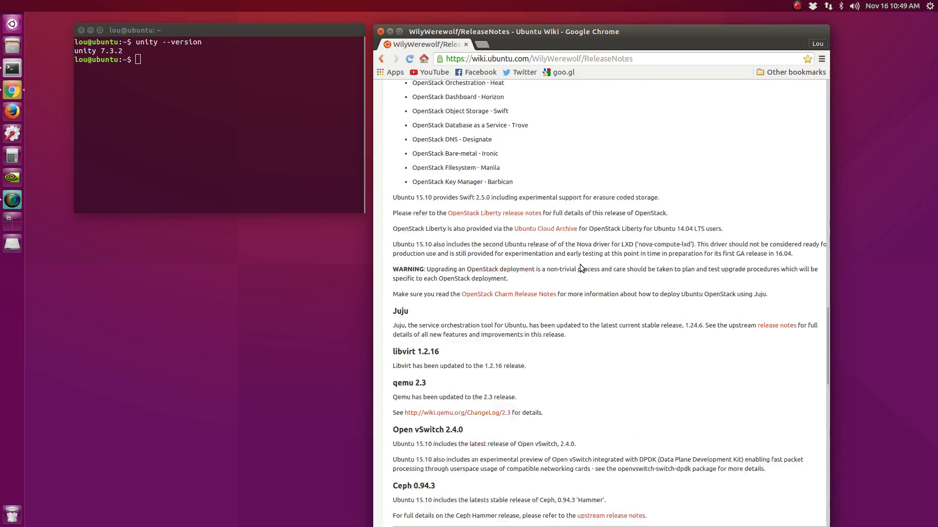
scroll("down", 3)
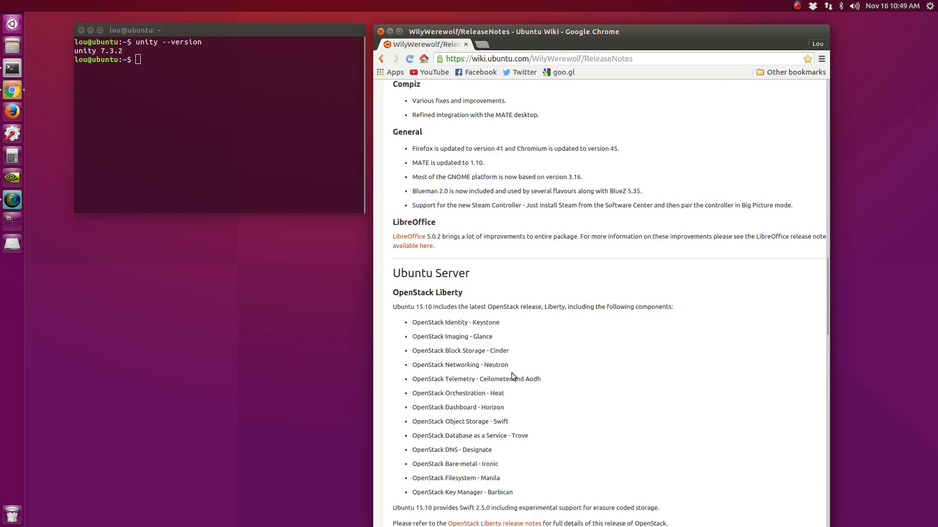
scroll("down", 3)
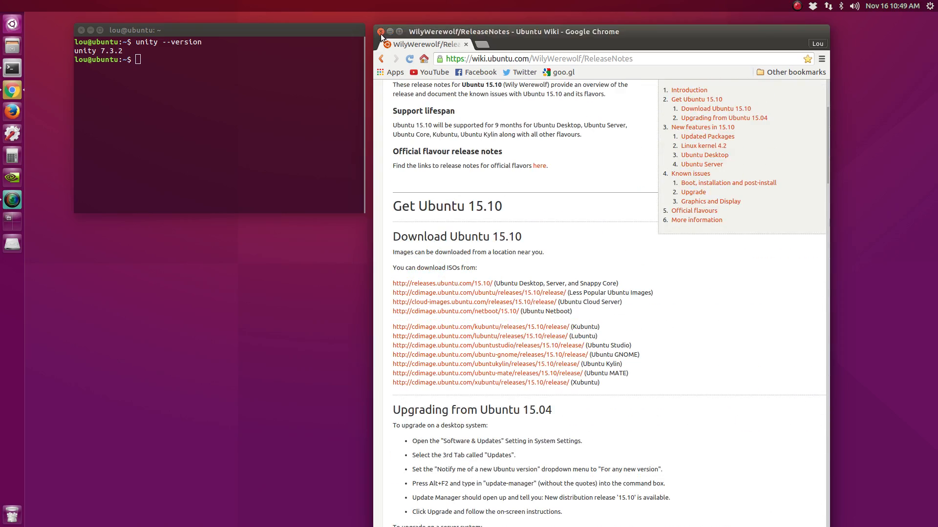
left_click(381, 31)
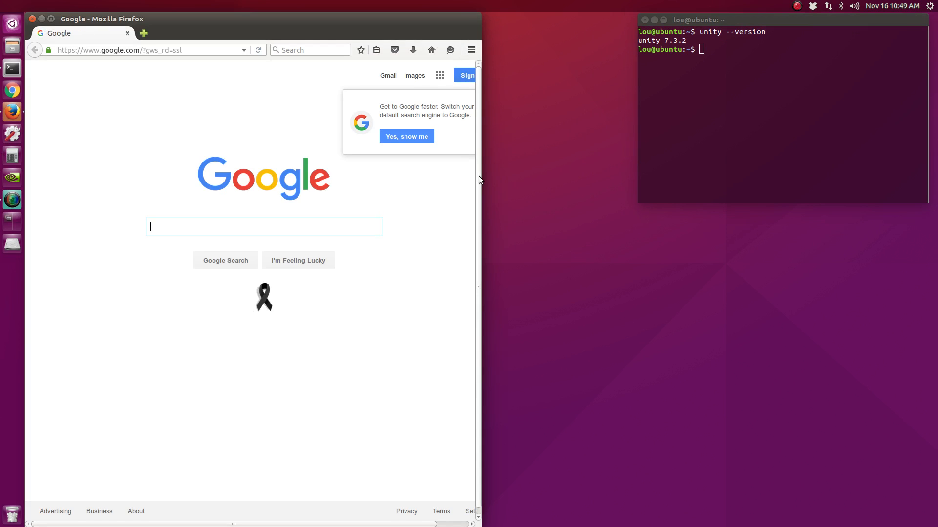
mouse_move(479, 127)
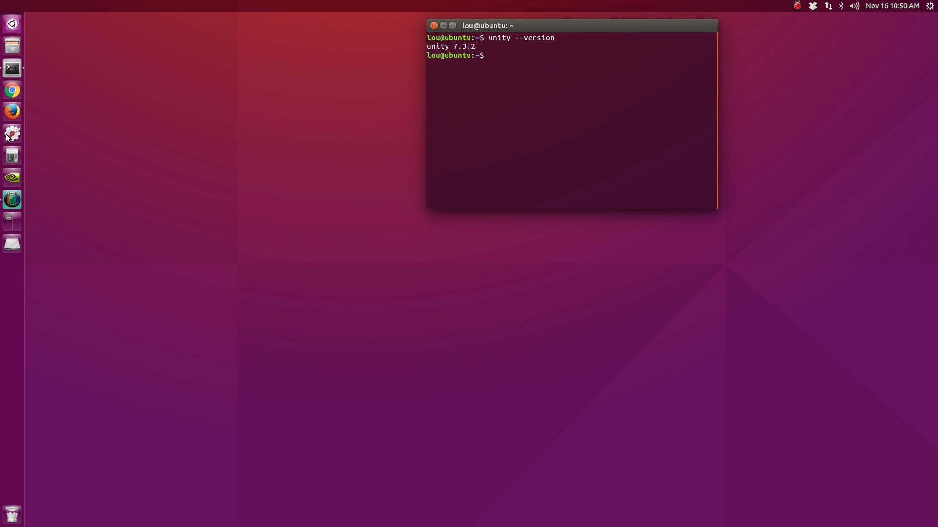
Show the Details overview in System Settings: Ubuntu 15.10, 15.7 GiB memory, Core i7-2600.
left_click(12, 133)
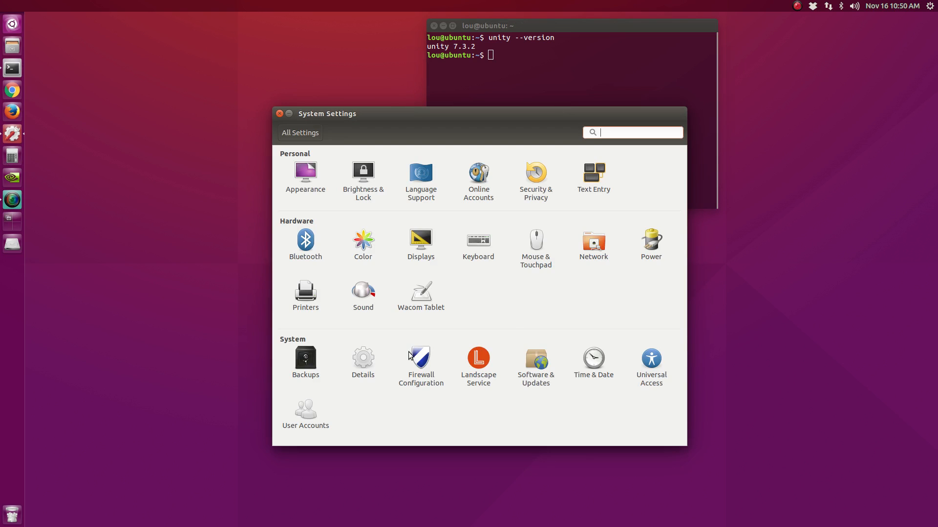
left_click(362, 359)
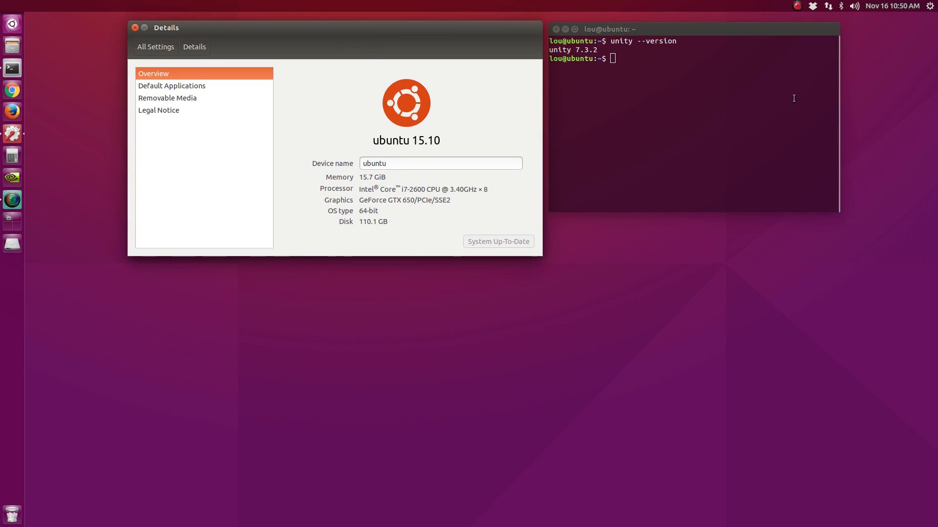
mouse_move(837, 89)
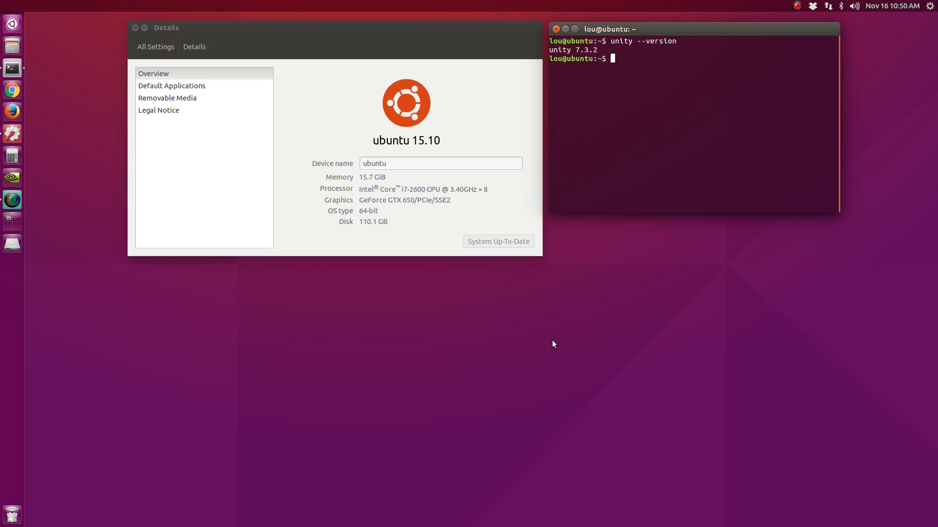
mouse_move(566, 348)
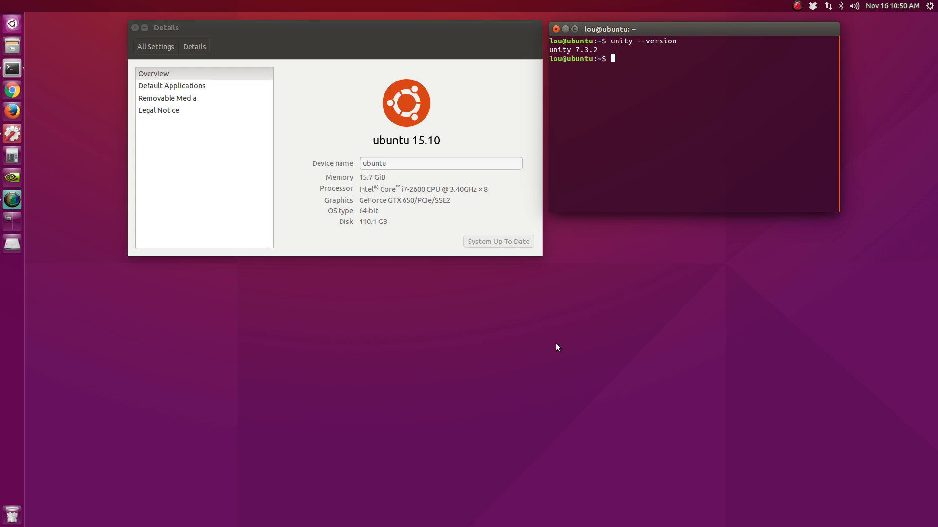
mouse_move(556, 341)
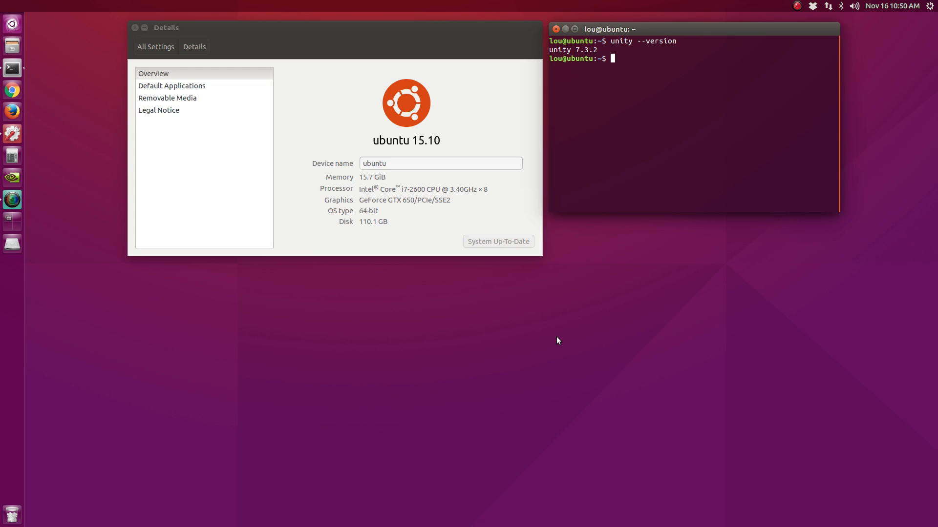
mouse_move(619, 479)
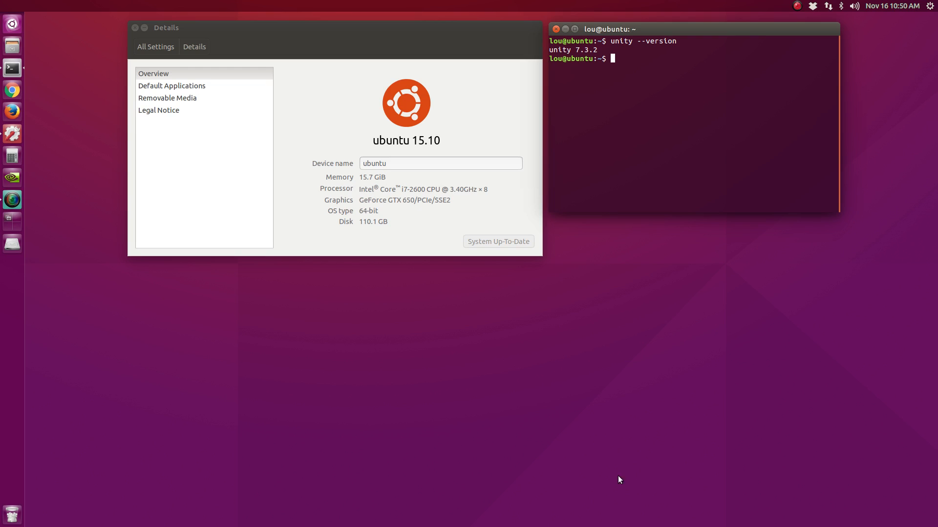
mouse_move(534, 410)
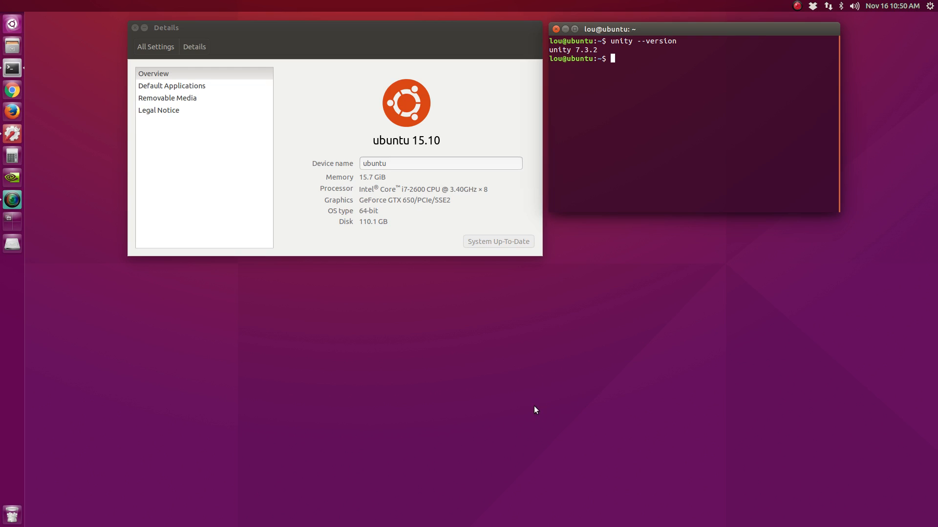
mouse_move(510, 369)
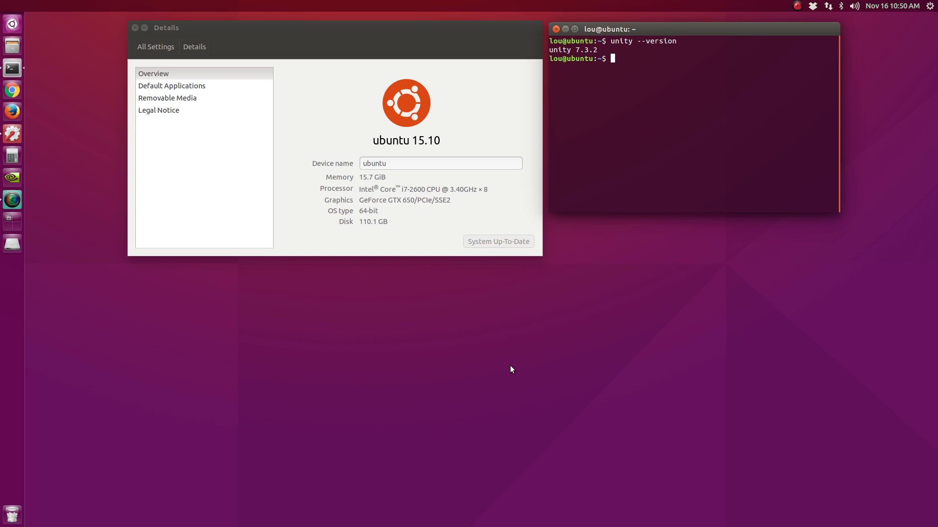
mouse_move(545, 340)
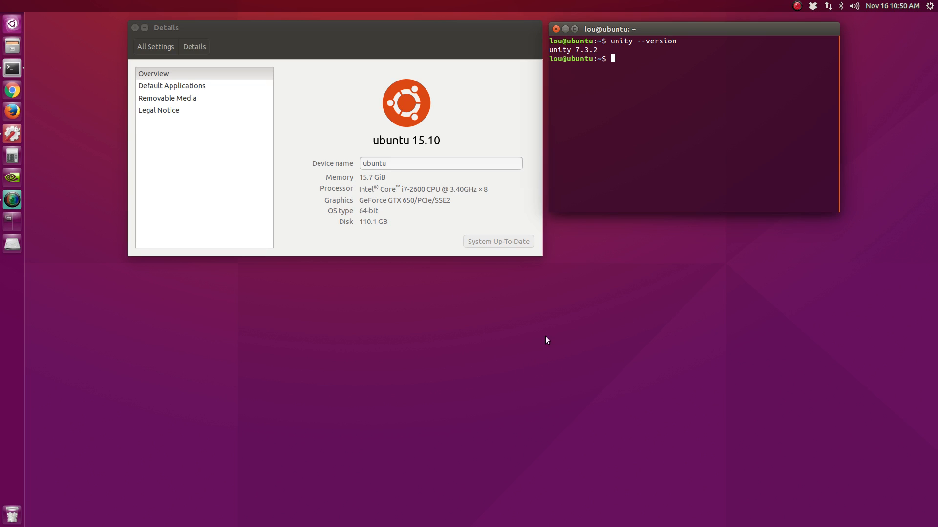
mouse_move(582, 199)
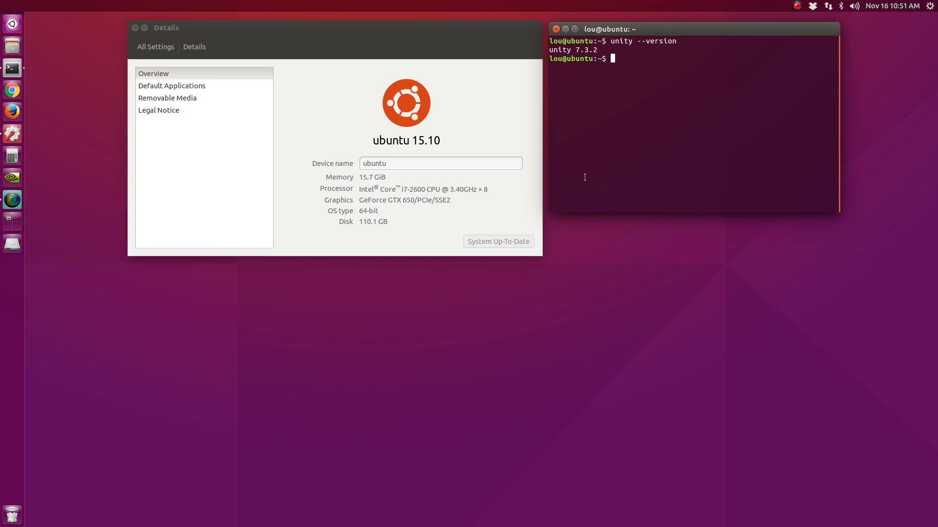
mouse_move(420, 190)
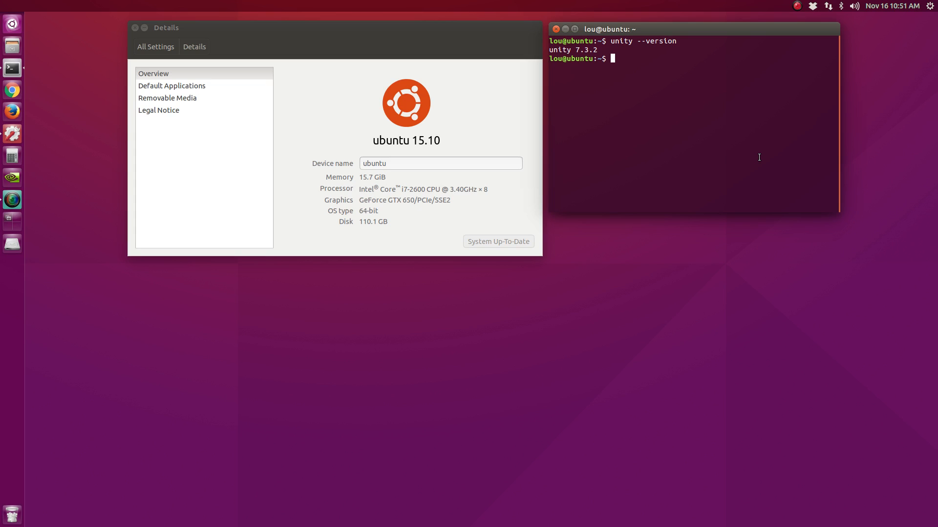
mouse_move(745, 160)
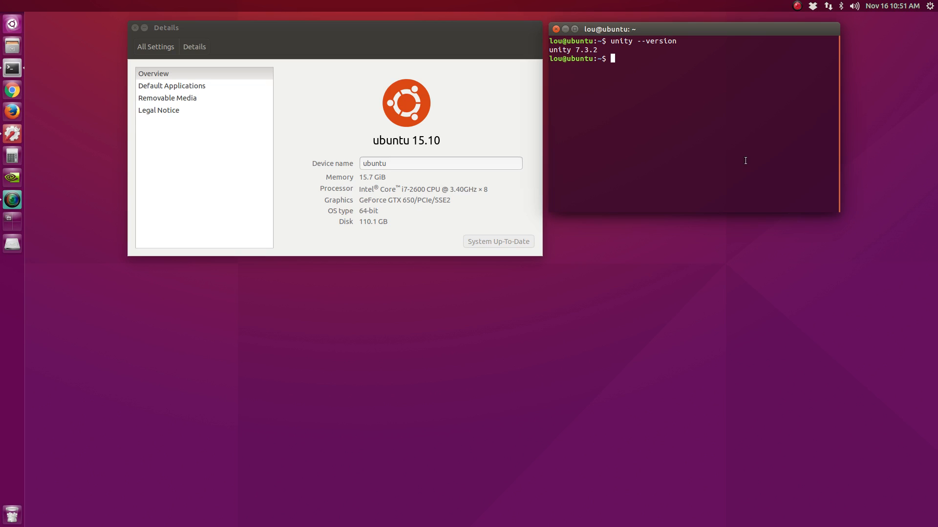
mouse_move(709, 137)
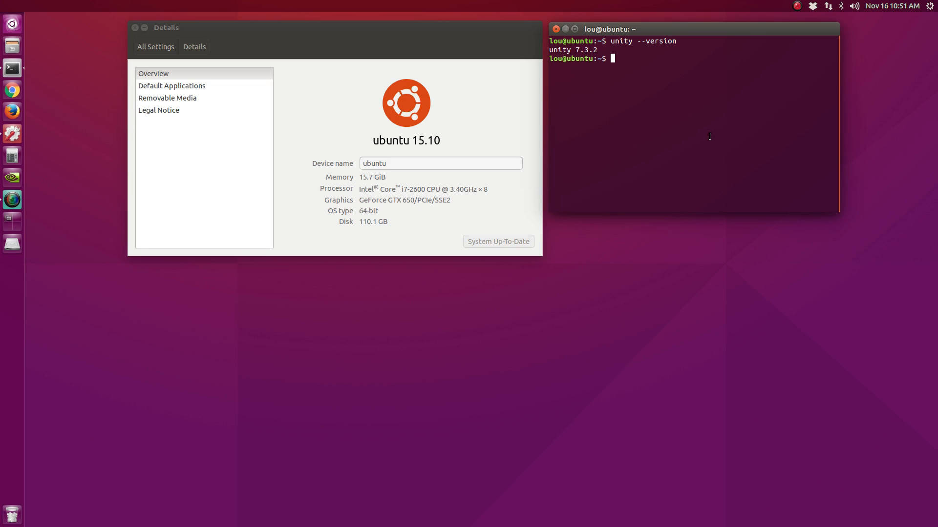
mouse_move(481, 44)
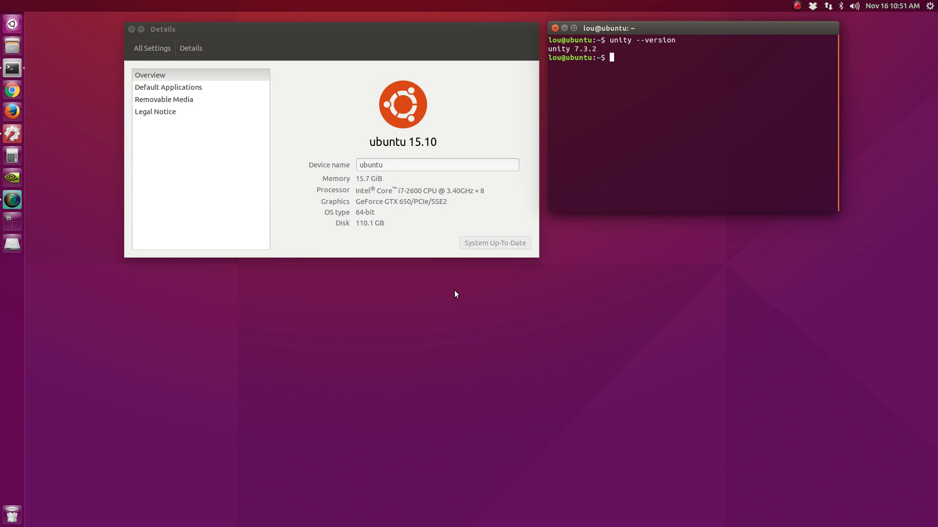
mouse_move(451, 297)
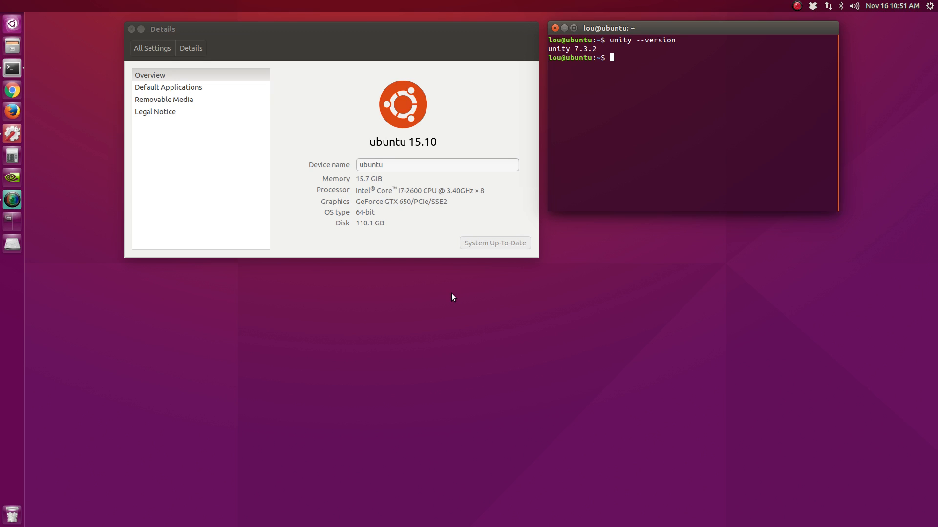
mouse_move(418, 285)
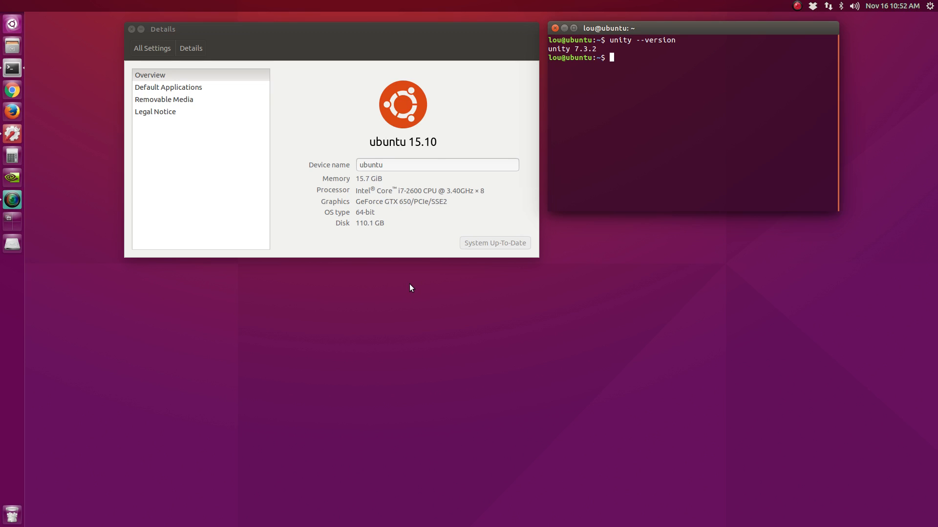
mouse_move(395, 311)
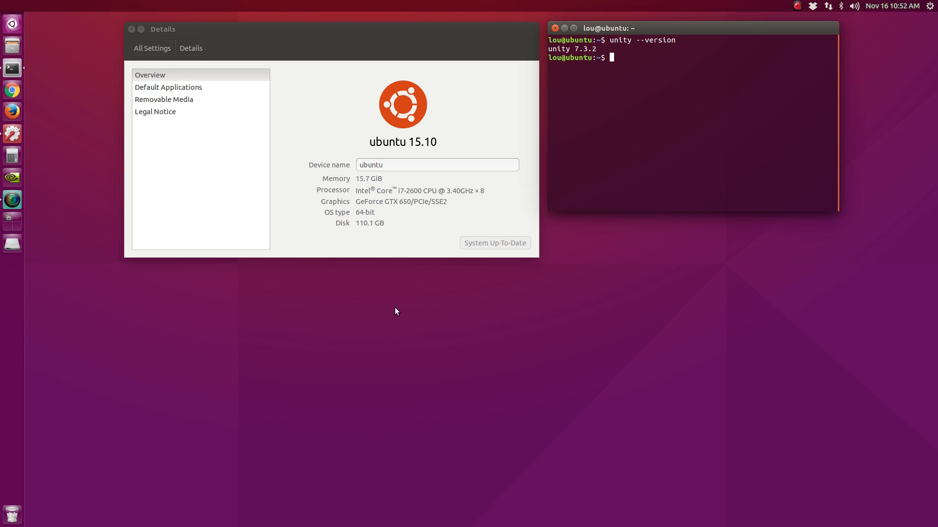
mouse_move(383, 297)
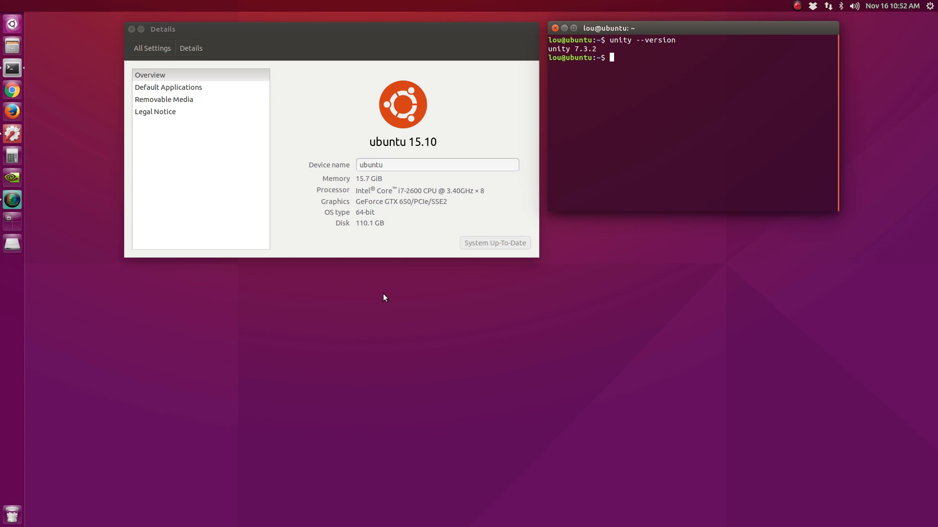
mouse_move(409, 251)
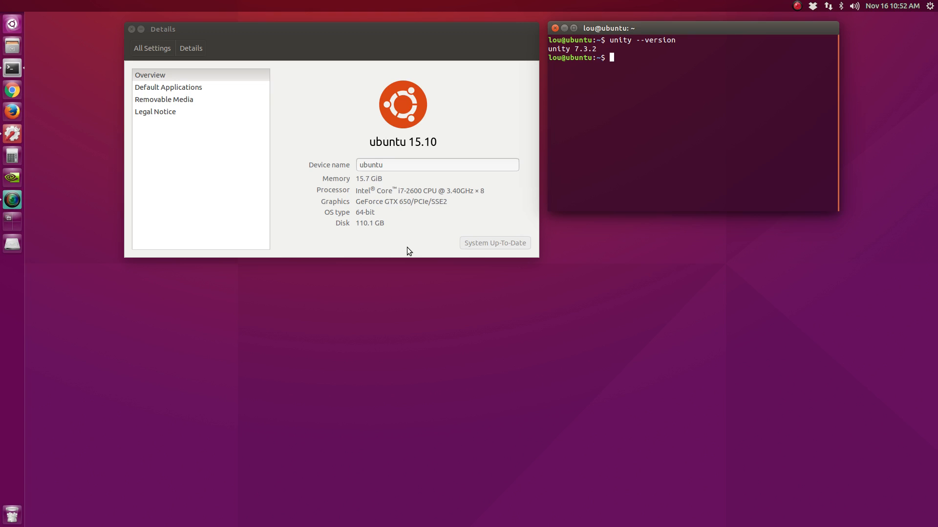
mouse_move(510, 332)
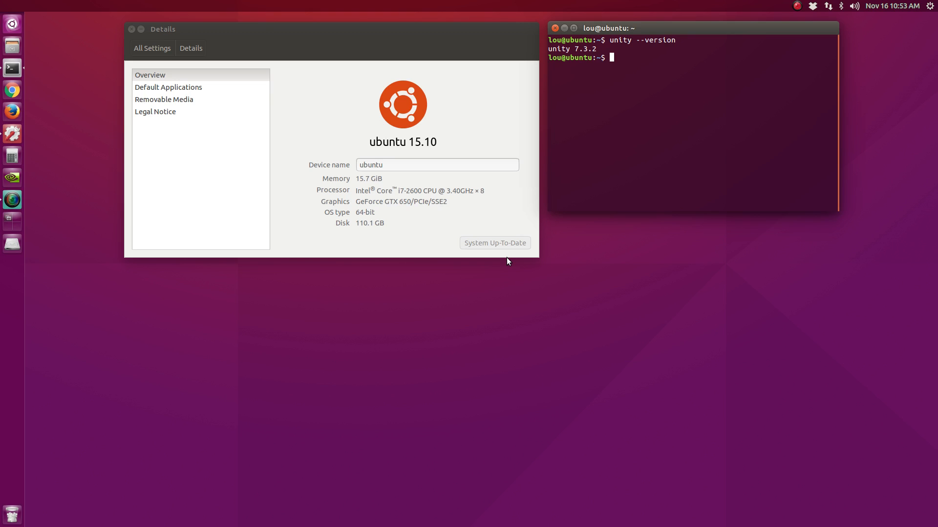
mouse_move(334, 234)
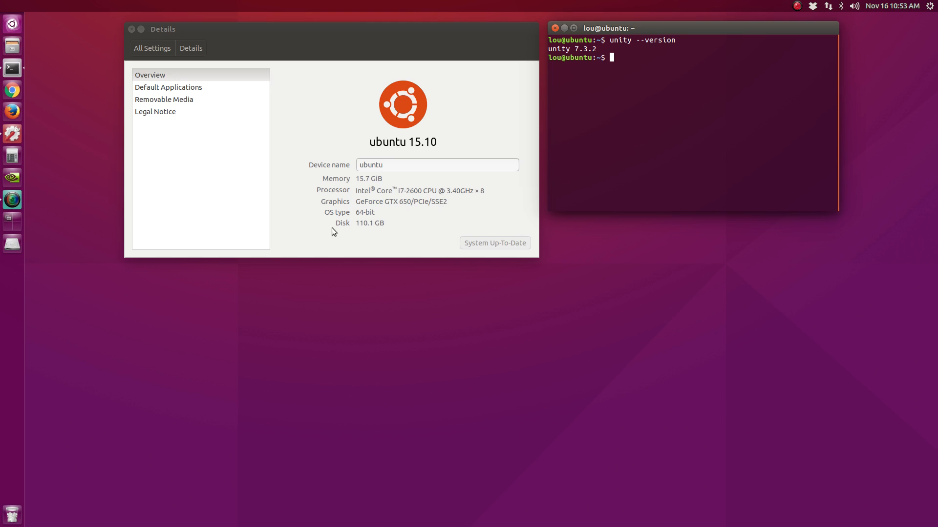
mouse_move(9, 16)
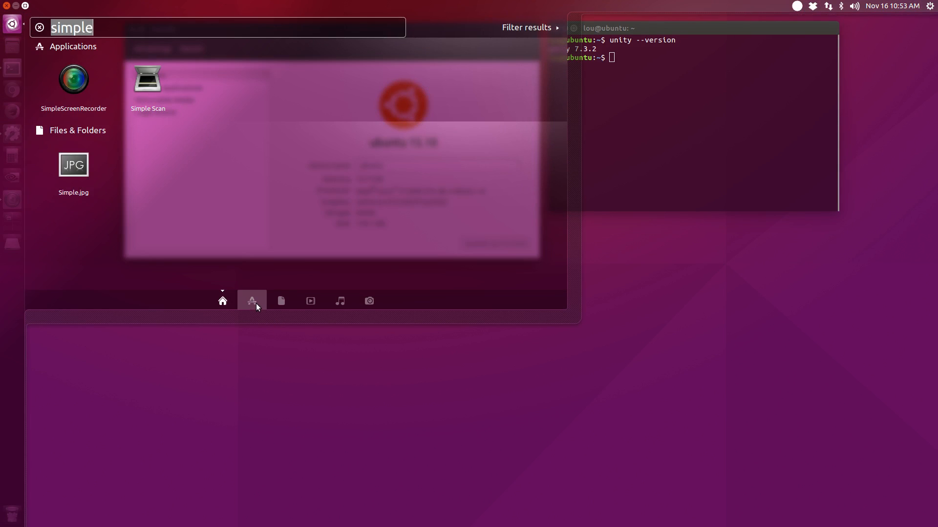
Show the Dash's Applications lens listing recently used and installed apps like Audacity.
left_click(38, 27)
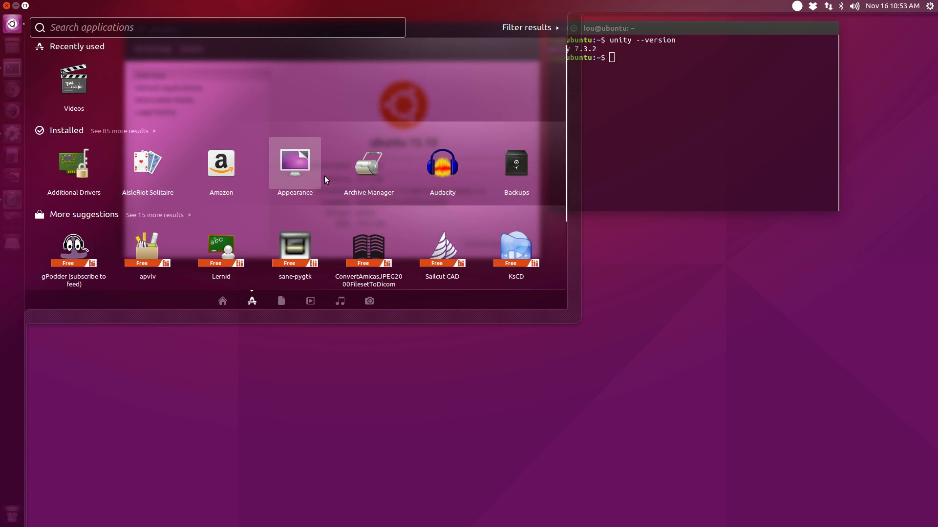
mouse_move(325, 139)
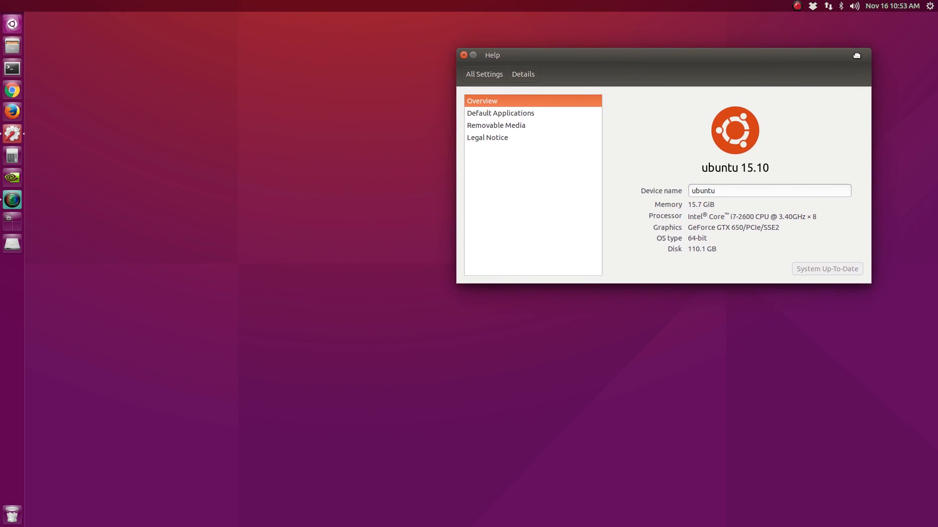
left_click_drag(491, 54, 558, 20)
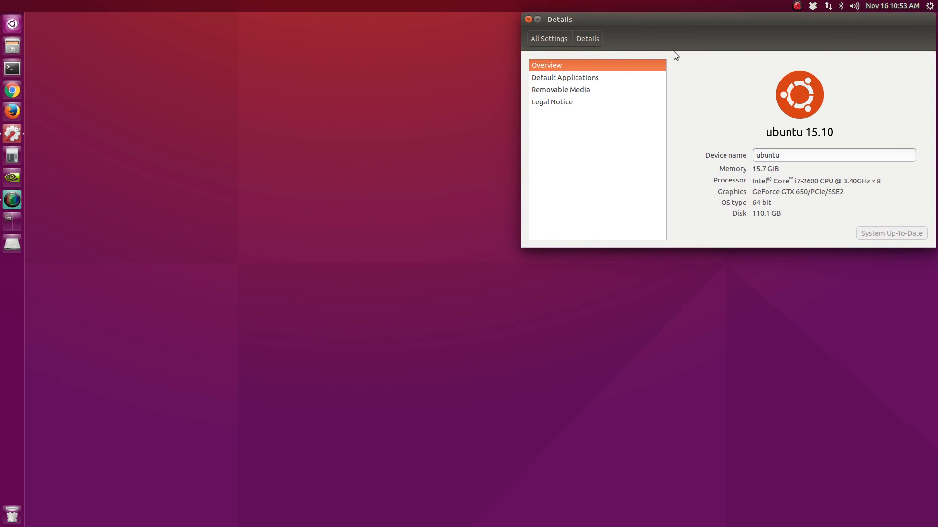
mouse_move(728, 78)
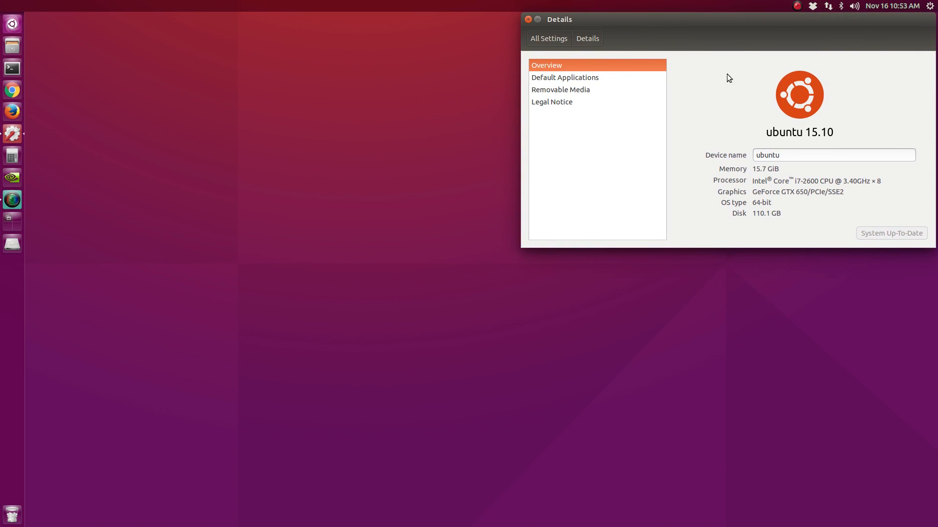
mouse_move(380, 62)
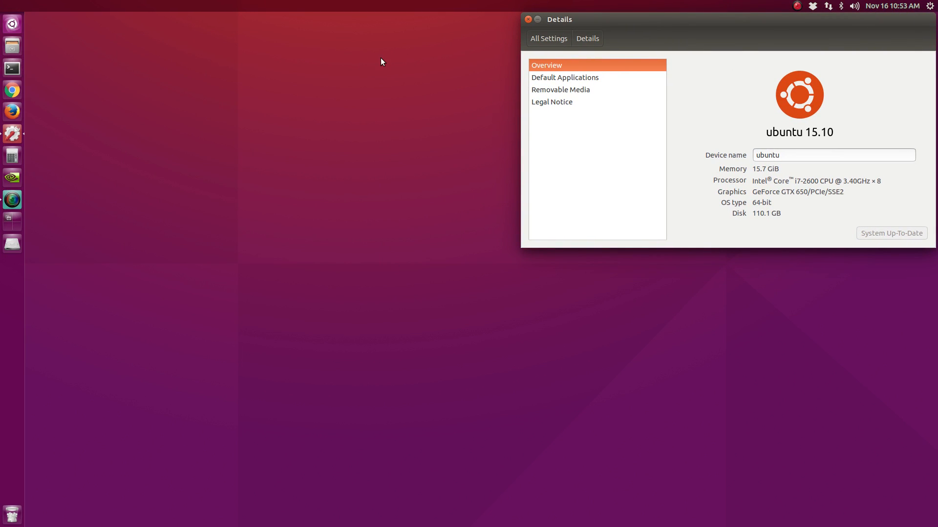
mouse_move(289, 89)
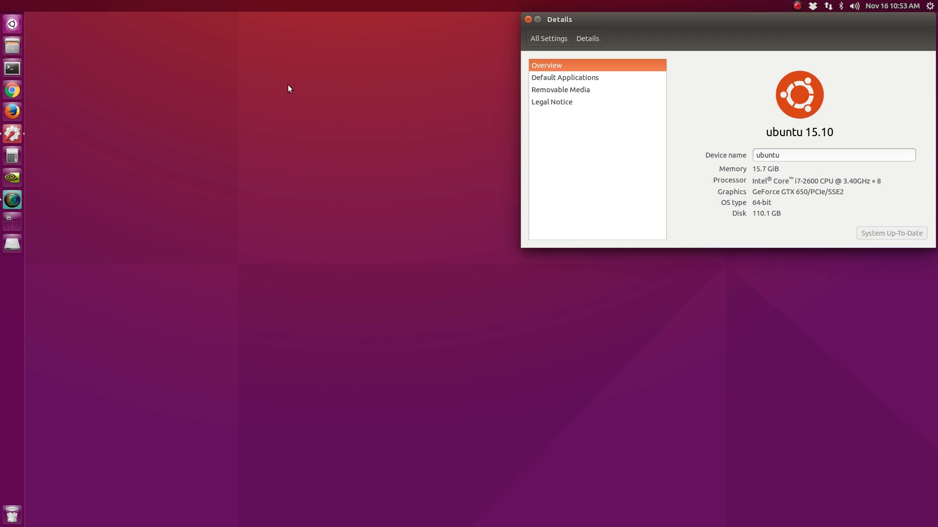
mouse_move(268, 94)
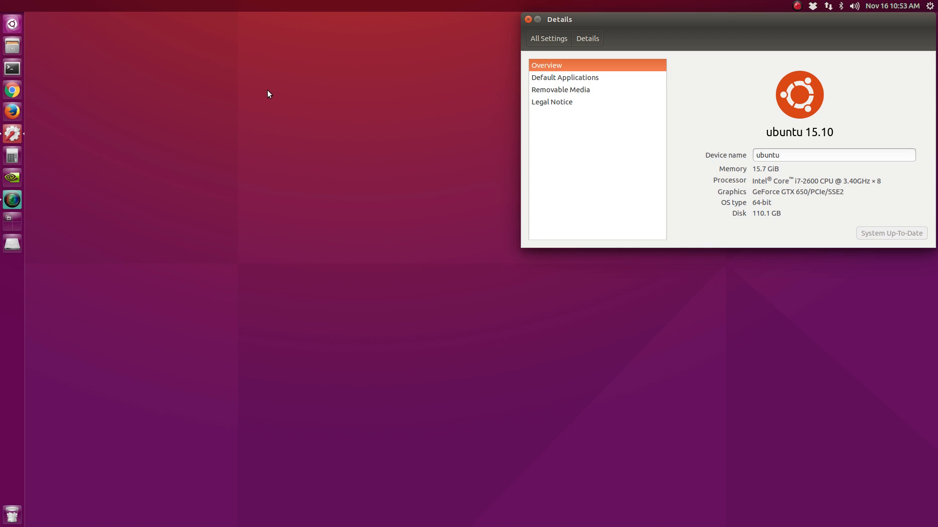
mouse_move(256, 25)
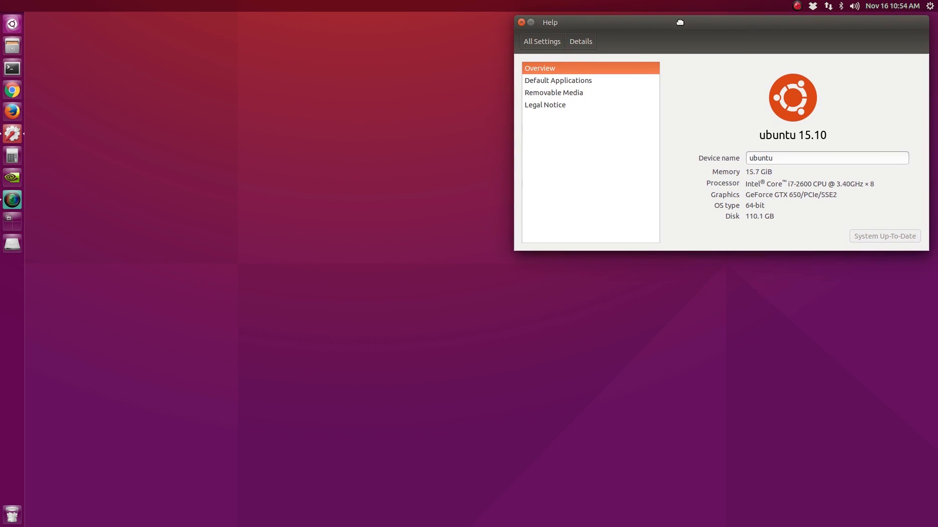
left_click(579, 42)
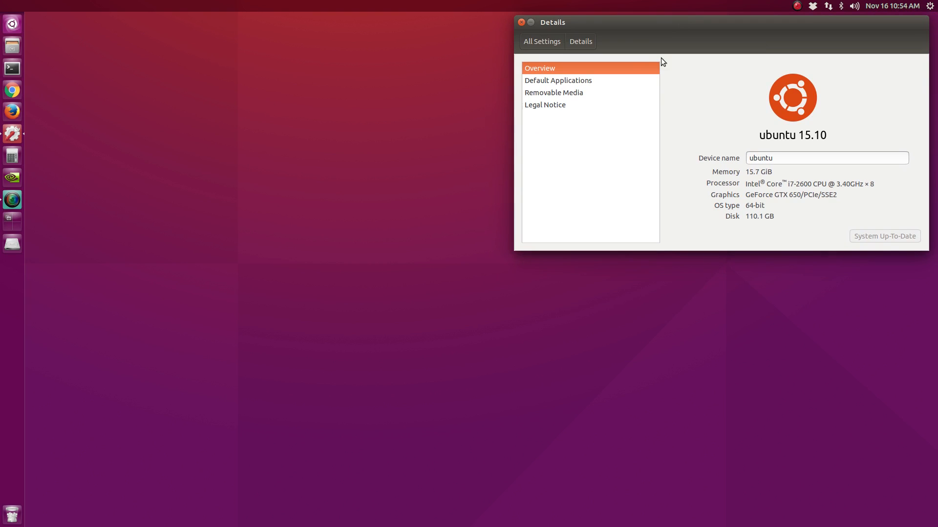
mouse_move(76, 112)
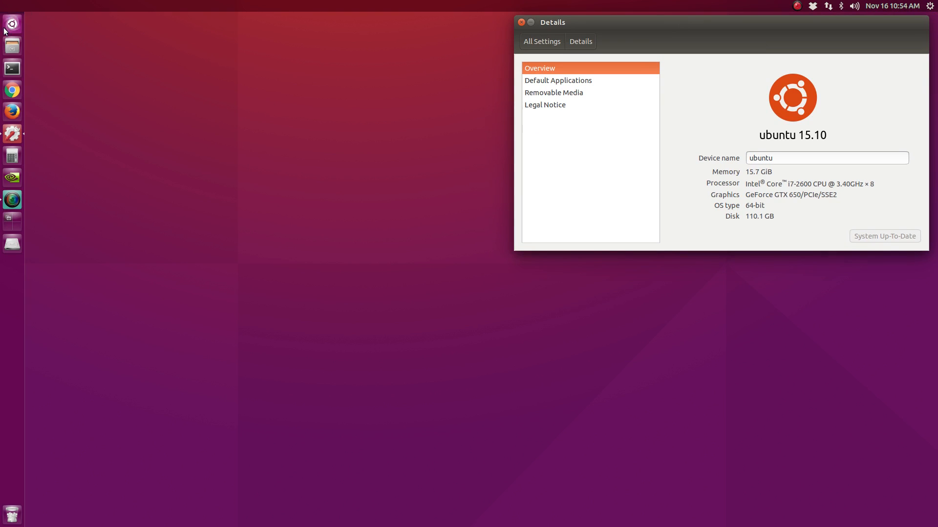
mouse_move(496, 23)
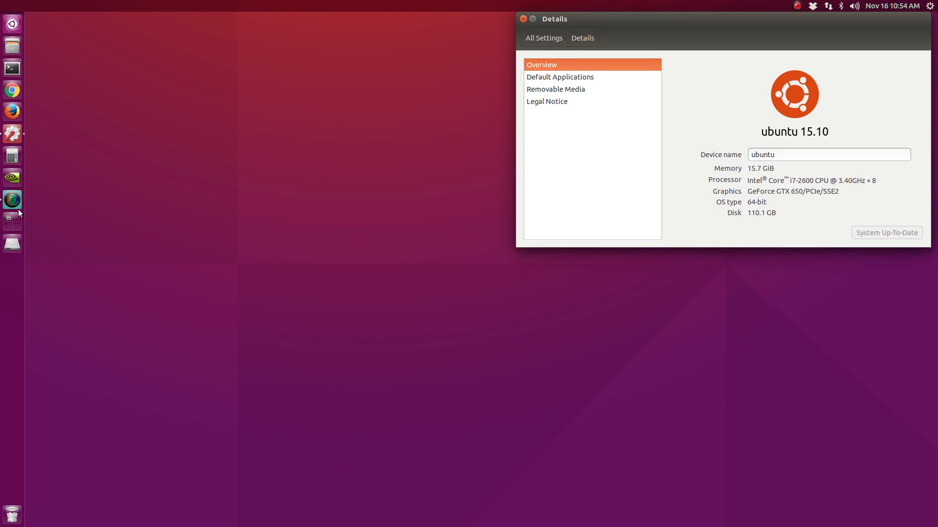
mouse_move(11, 17)
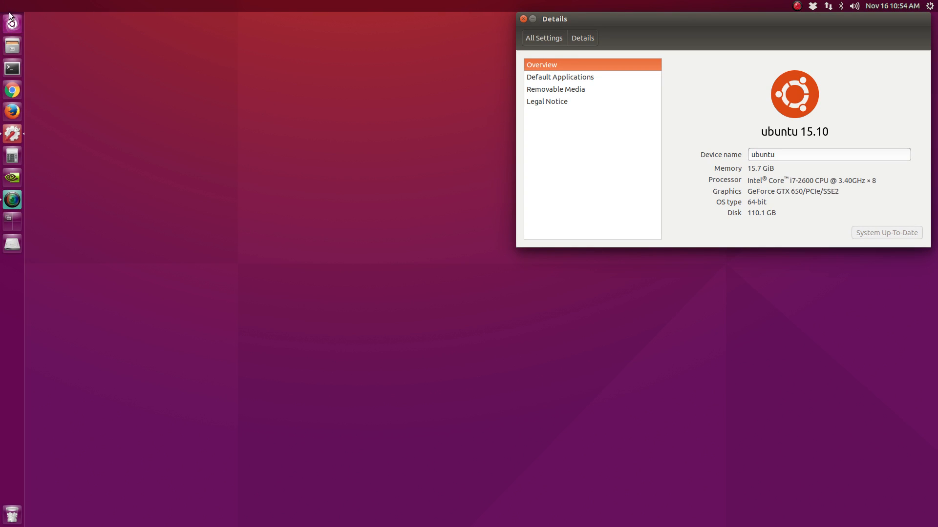
mouse_move(22, 20)
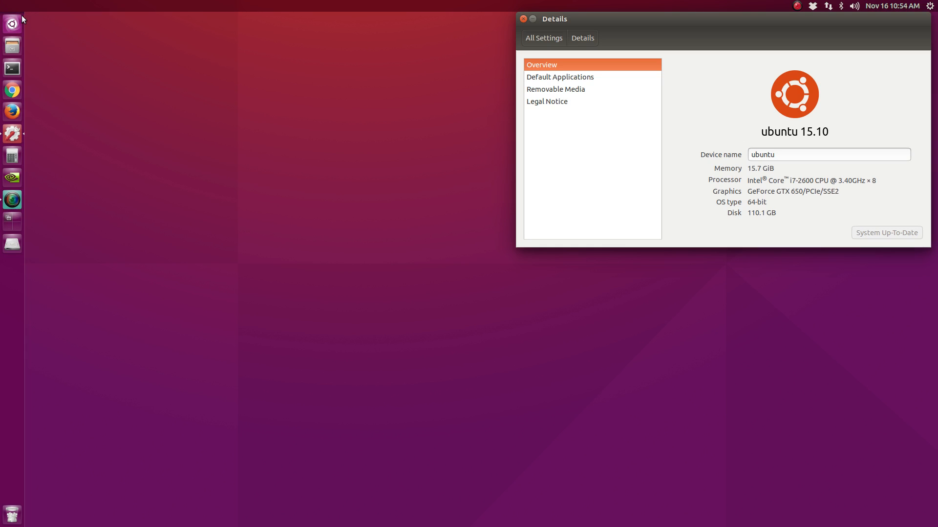
mouse_move(41, 21)
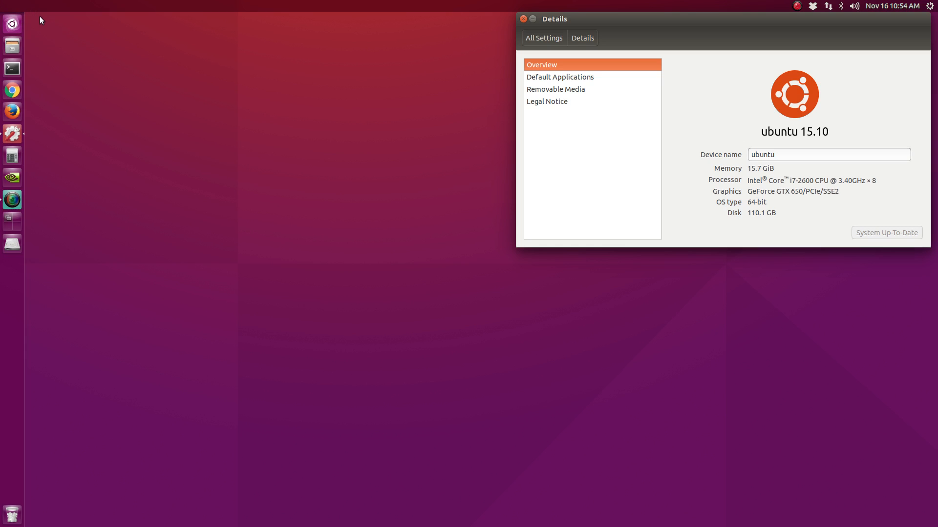
type("simple")
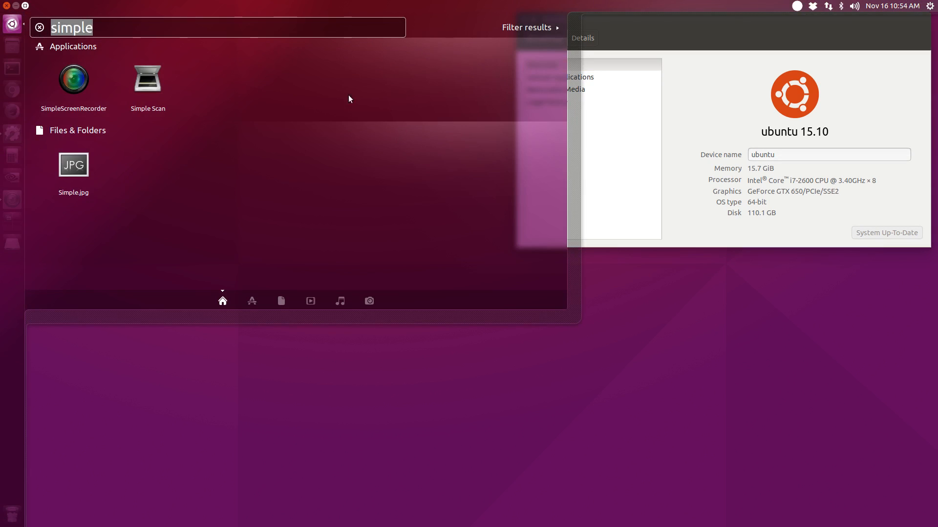
mouse_move(177, 97)
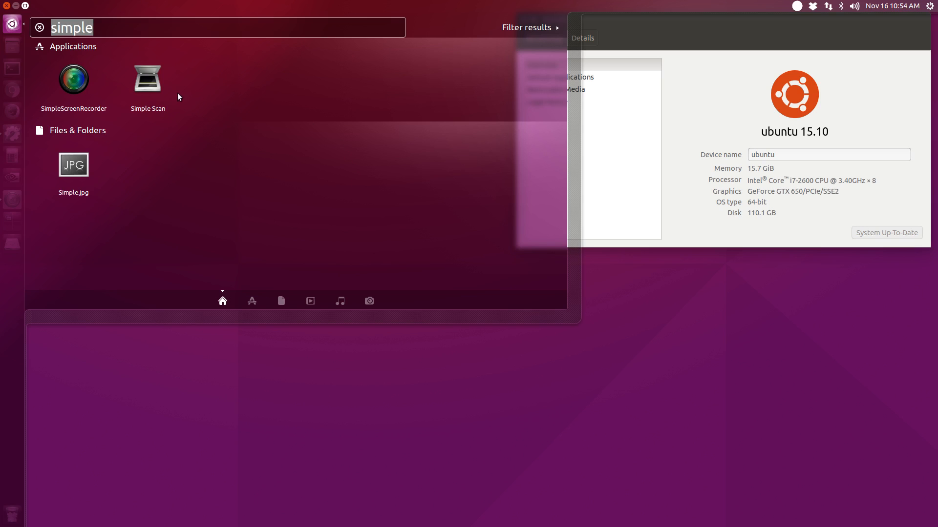
left_click(280, 301)
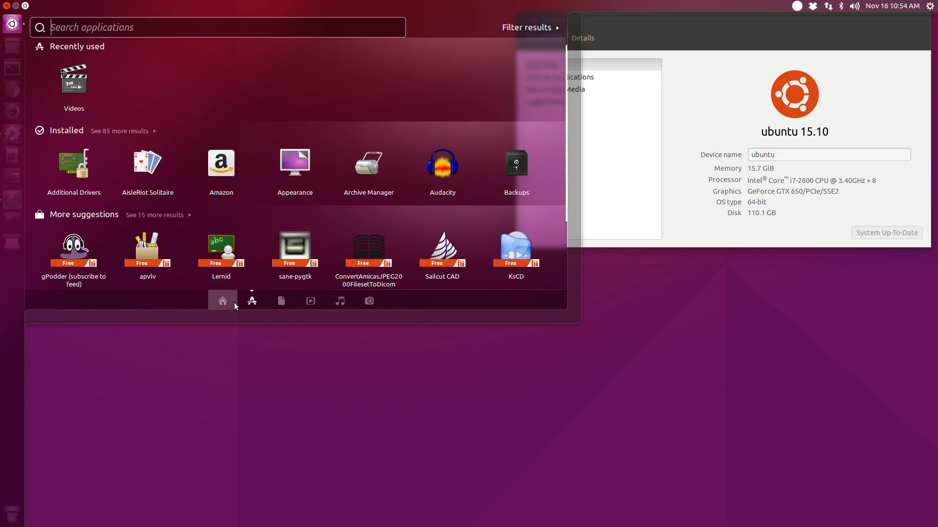
type("simple")
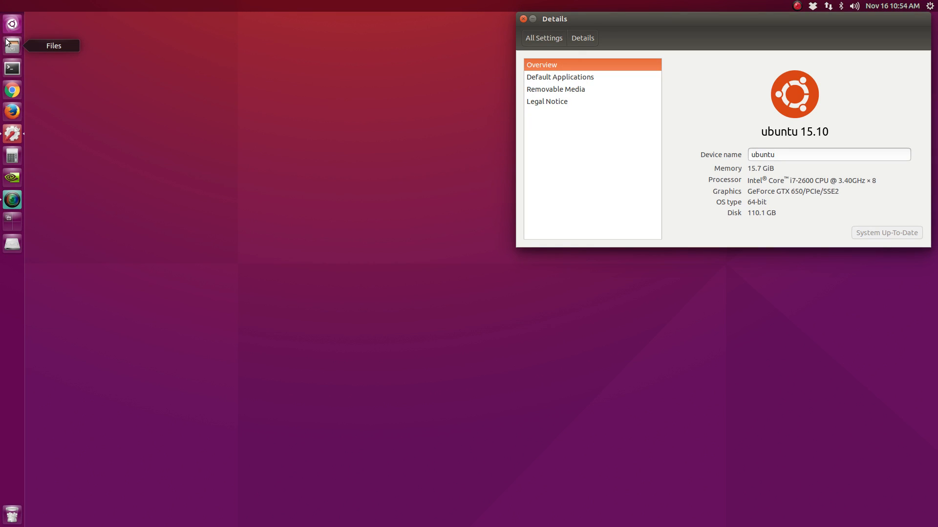
mouse_move(246, 167)
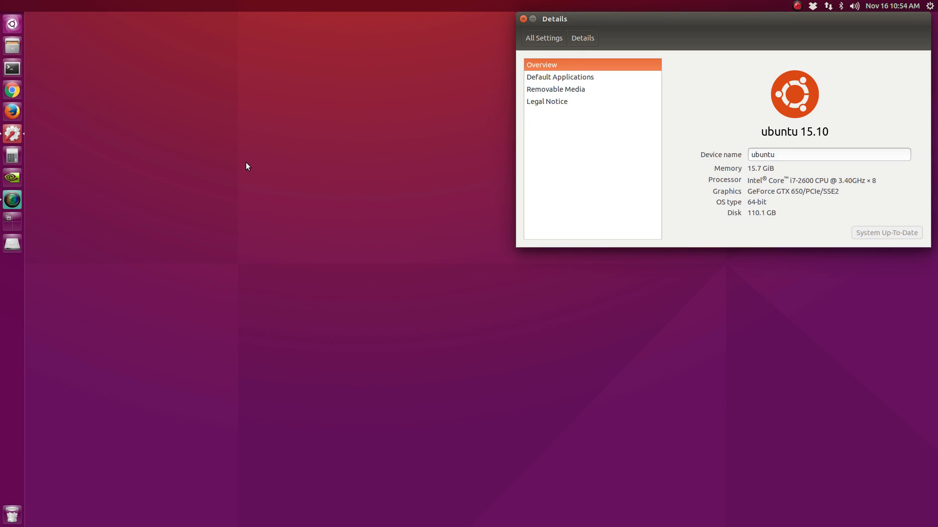
mouse_move(544, 174)
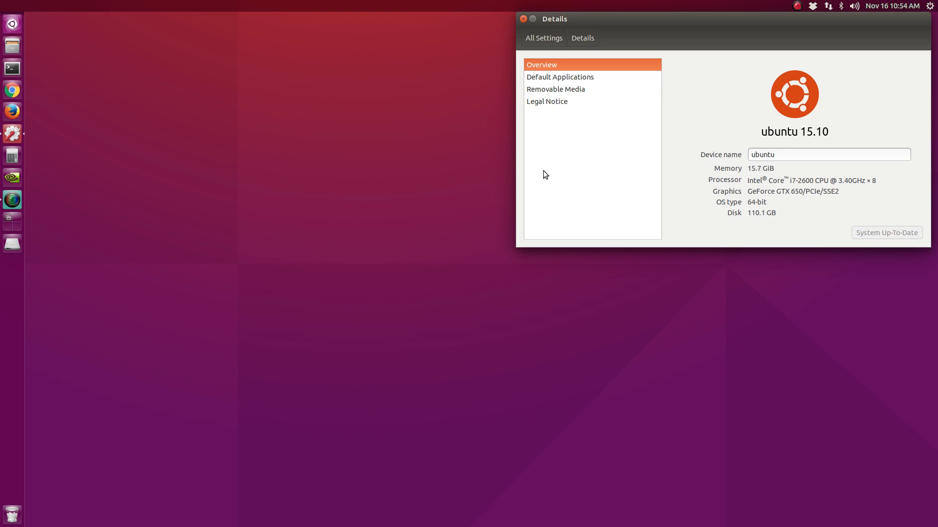
mouse_move(537, 172)
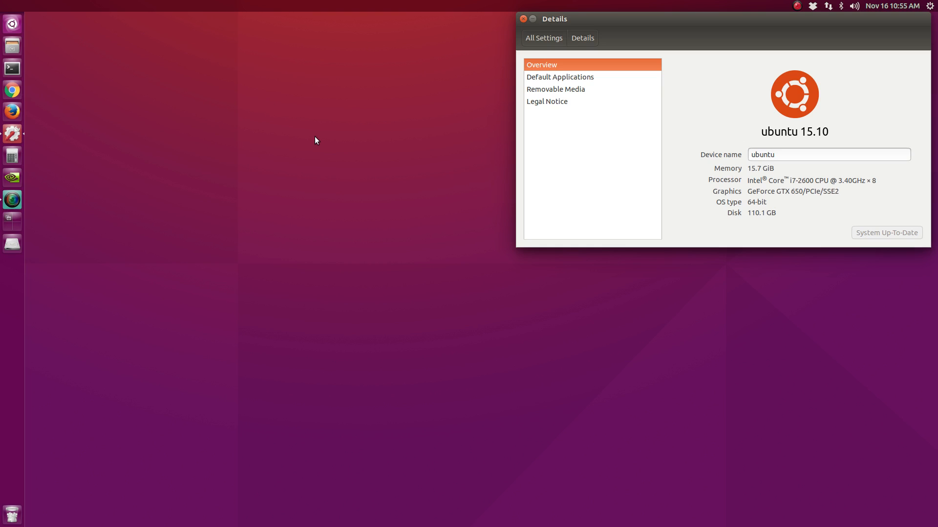
mouse_move(311, 141)
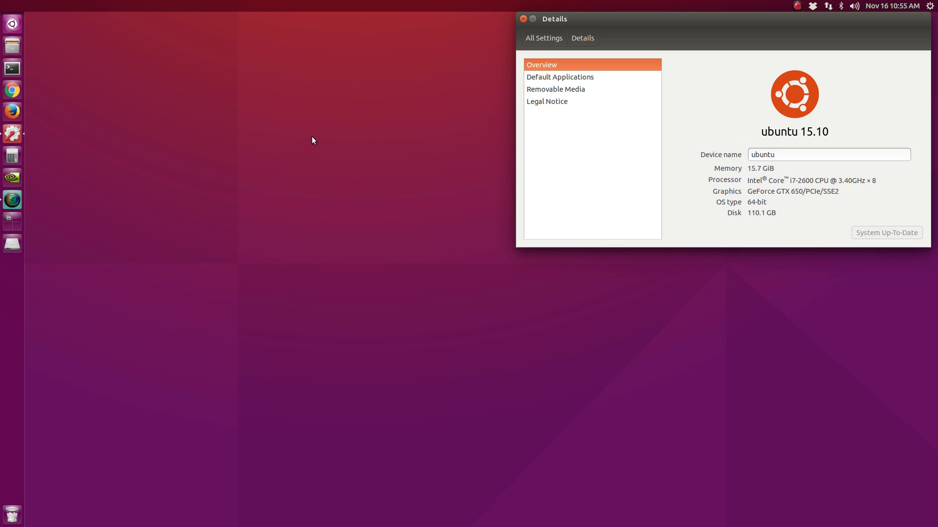
mouse_move(505, 110)
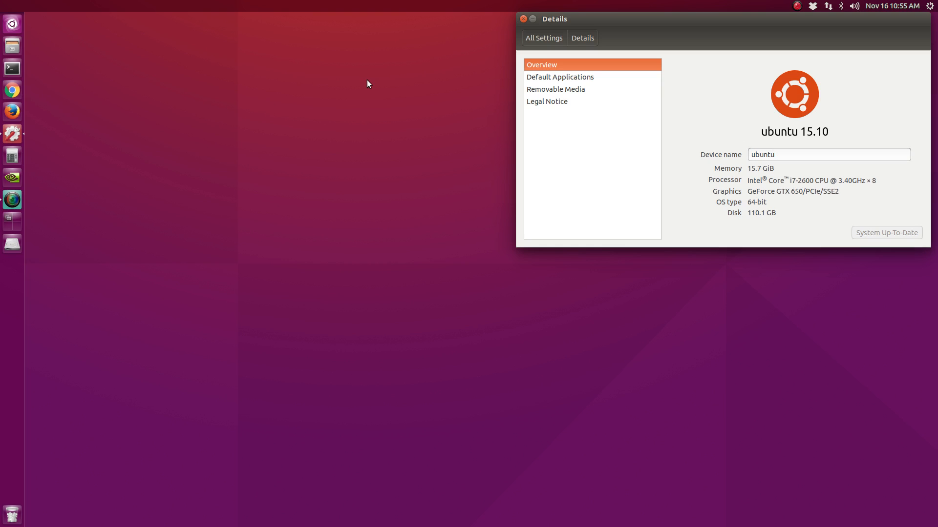
mouse_move(310, 127)
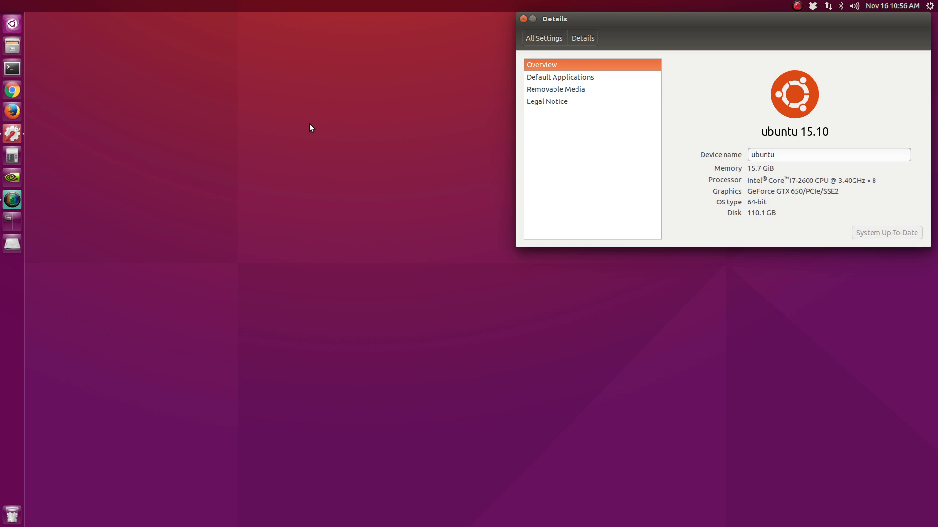
mouse_move(442, 286)
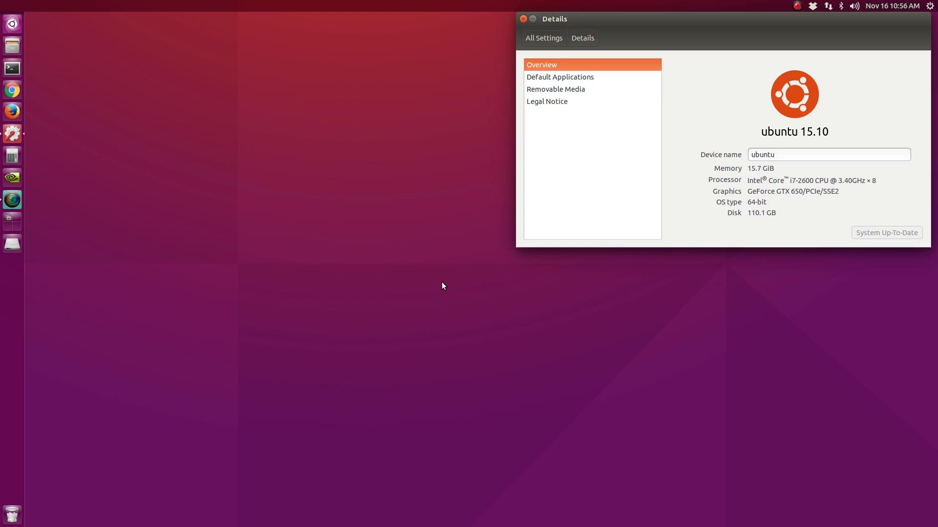
mouse_move(442, 254)
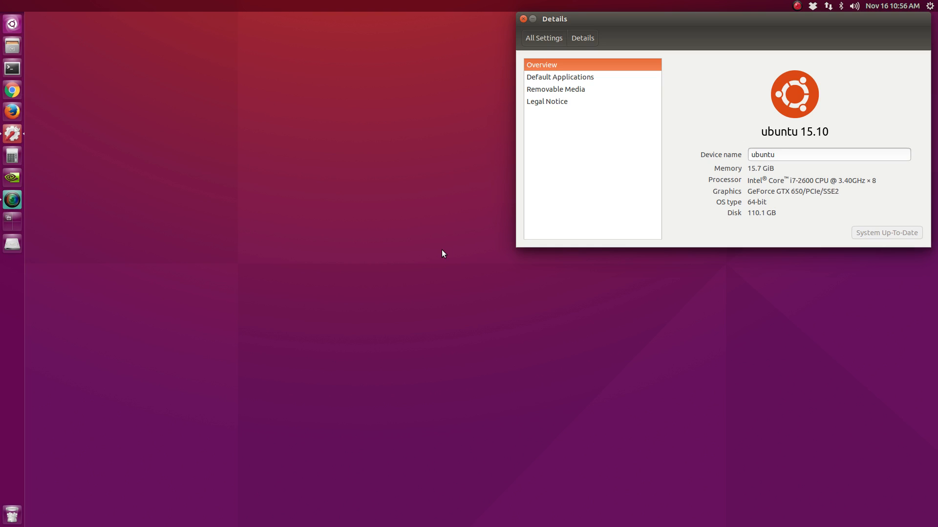
mouse_move(442, 262)
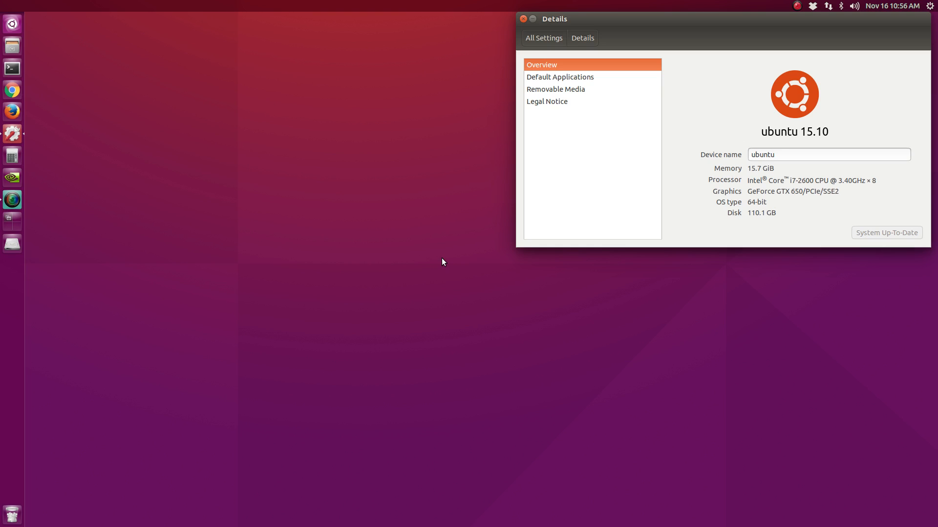
mouse_move(454, 274)
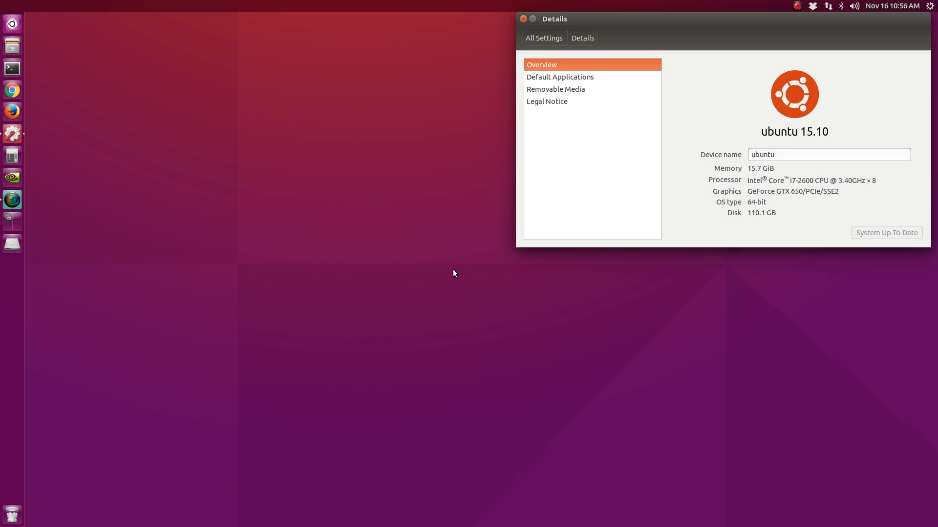
mouse_move(464, 237)
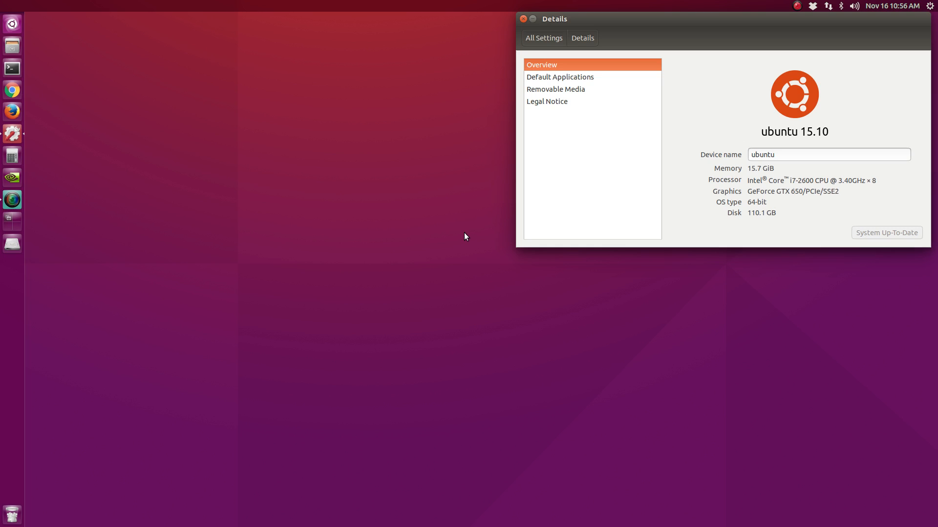
mouse_move(540, 198)
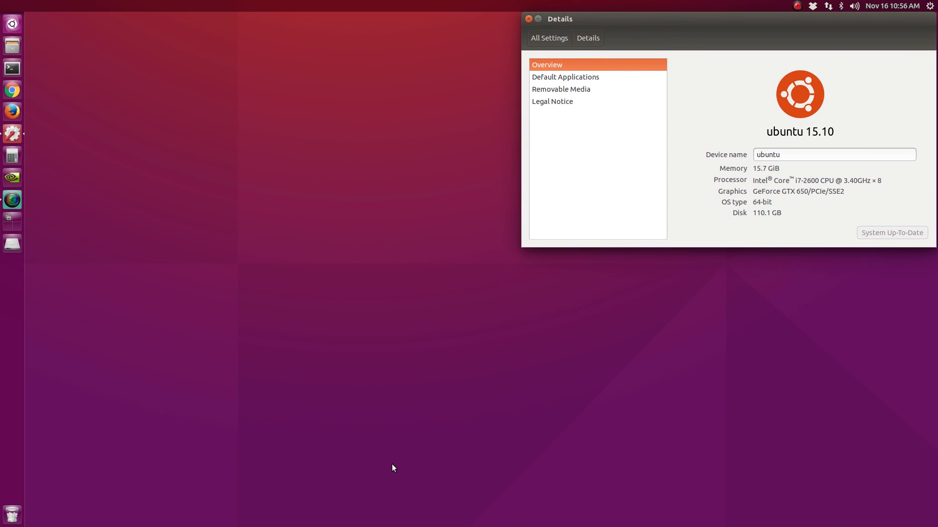
mouse_move(636, 480)
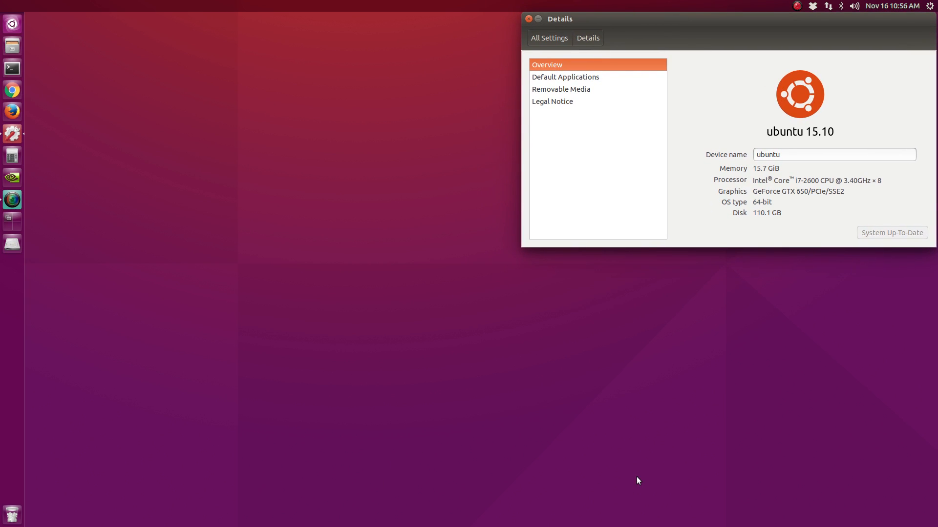
mouse_move(636, 452)
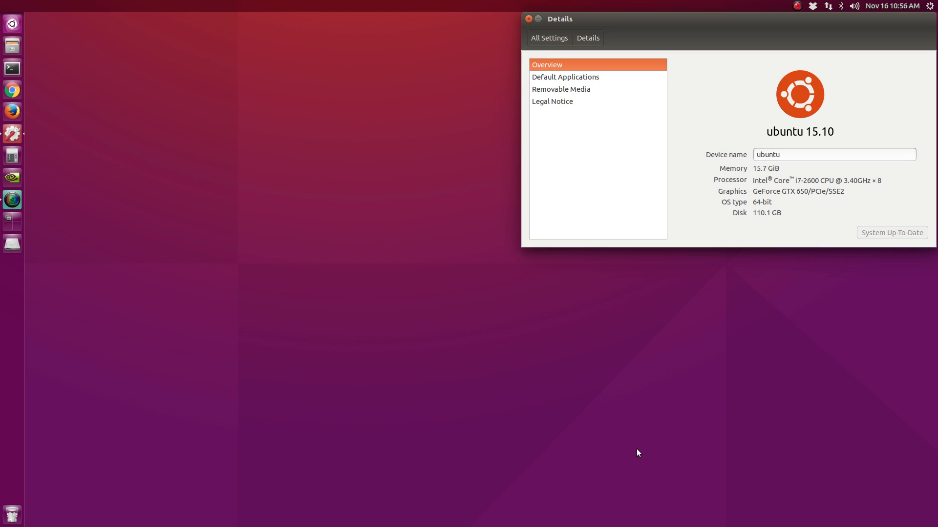
mouse_move(630, 406)
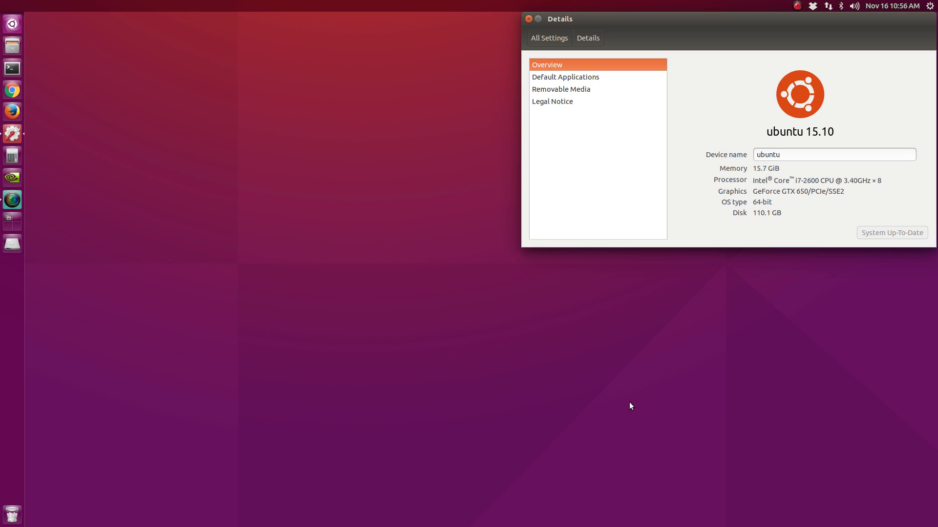
mouse_move(577, 275)
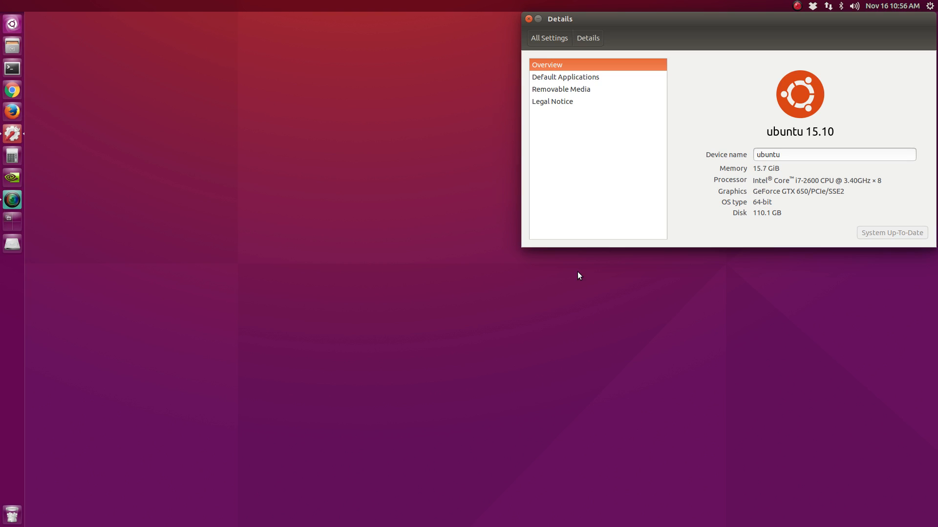
mouse_move(574, 232)
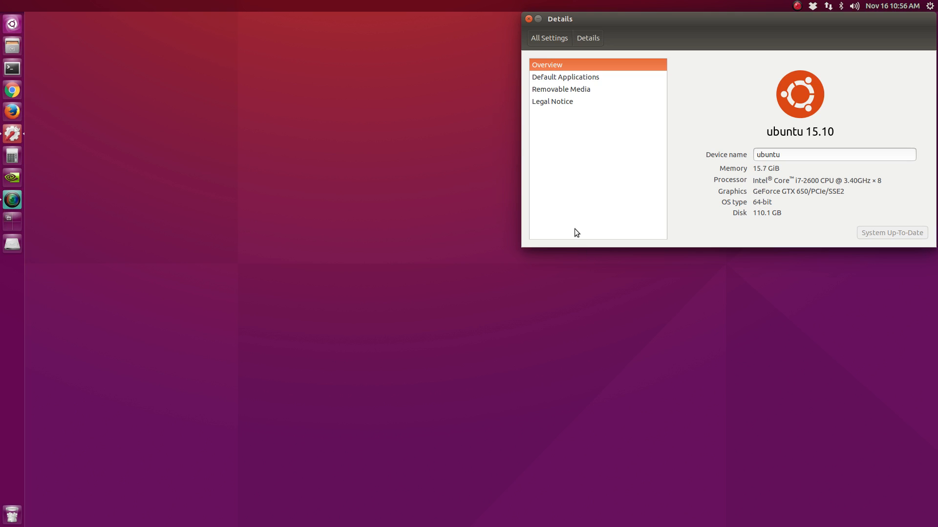